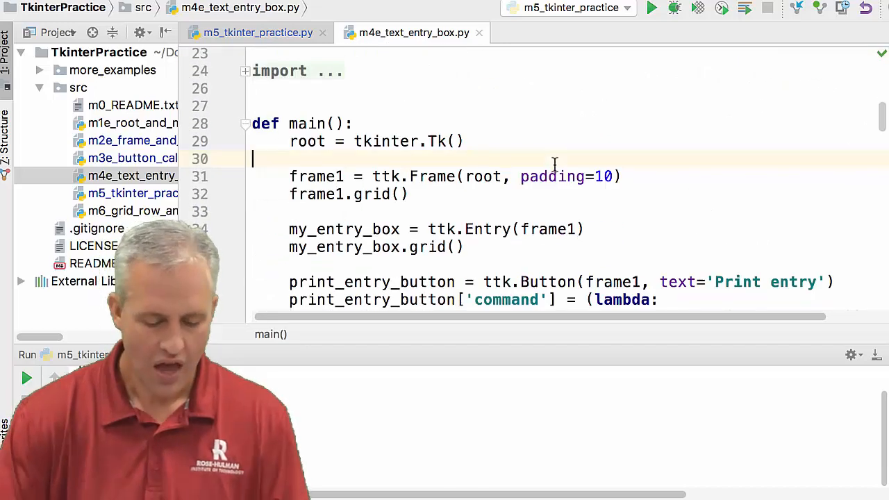
Run m4e_text_entry_box.py and type 'sadf' into its entry field.
left_click(652, 8)
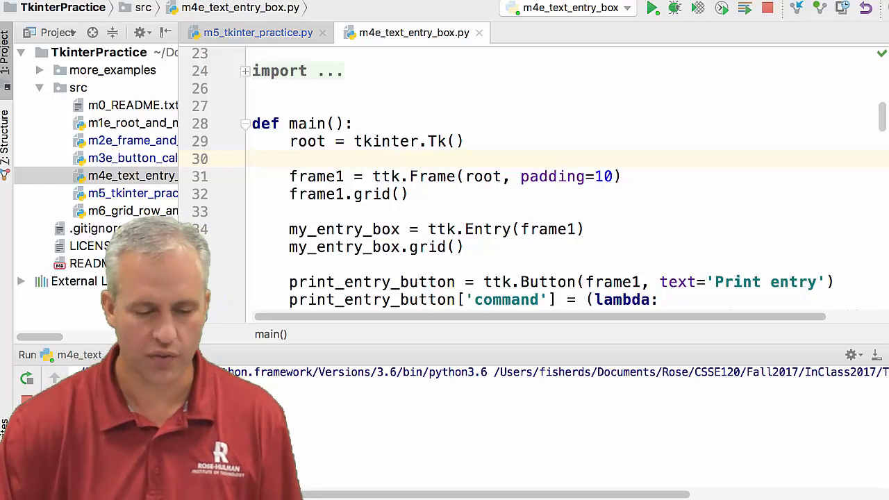
left_click(652, 9)
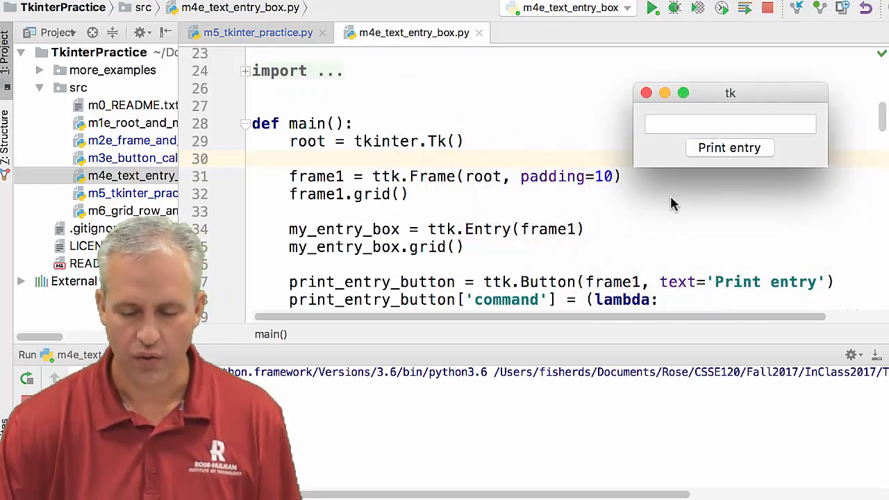
left_click(729, 124)
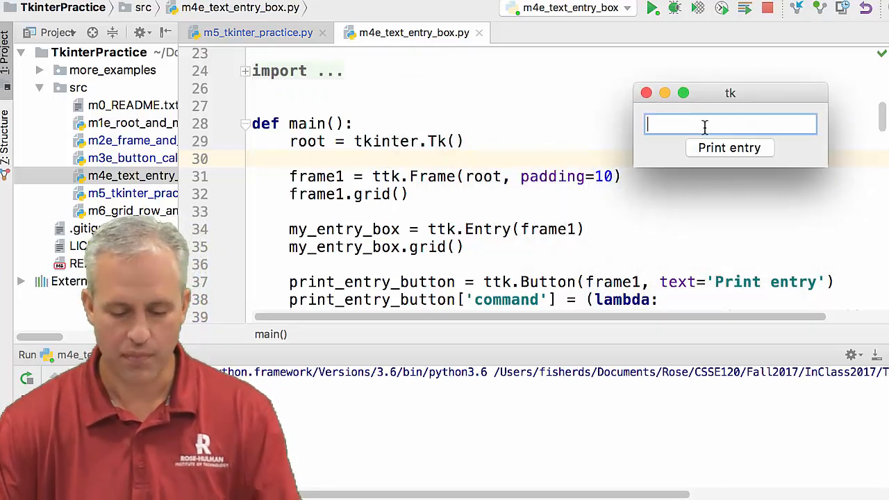
type("sadf")
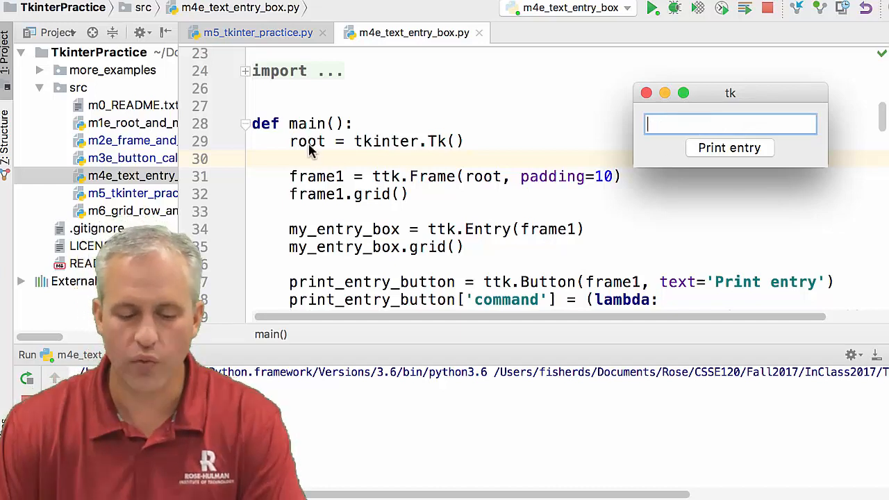
Drag the example window to the top-right and scroll through main() and print_contents().
scroll("down", 3)
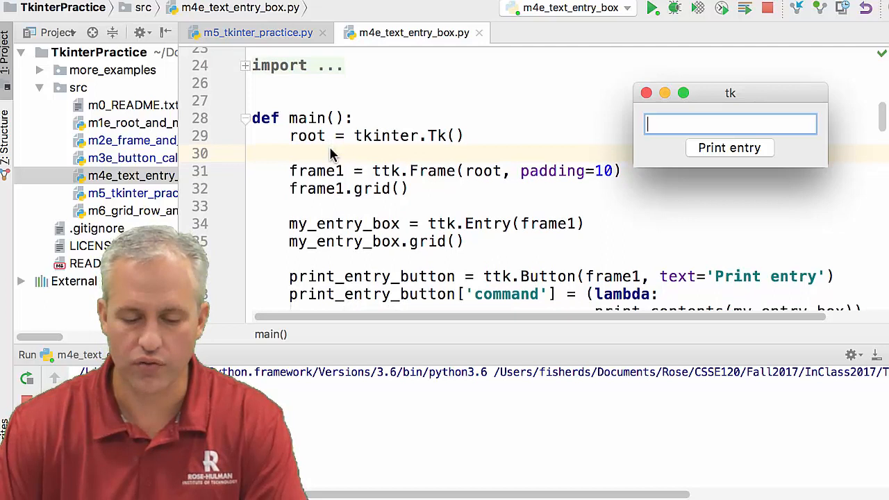
scroll("down", 3)
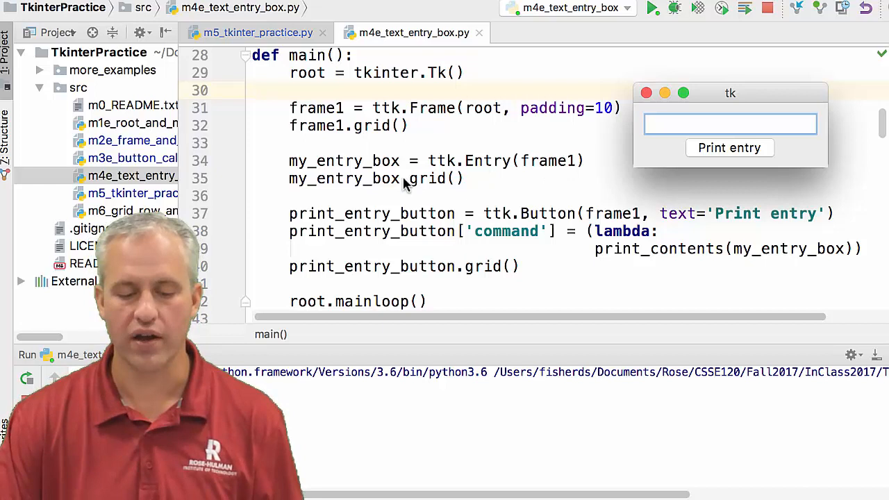
scroll("down", 3)
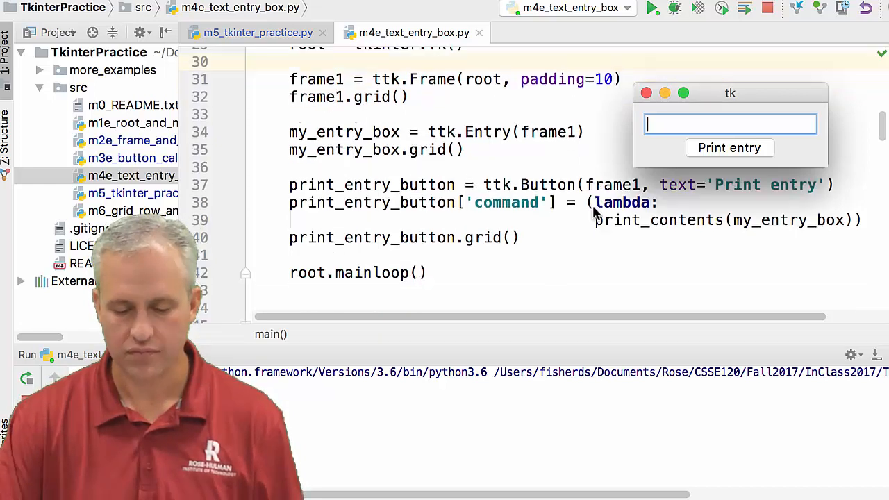
mouse_move(743, 156)
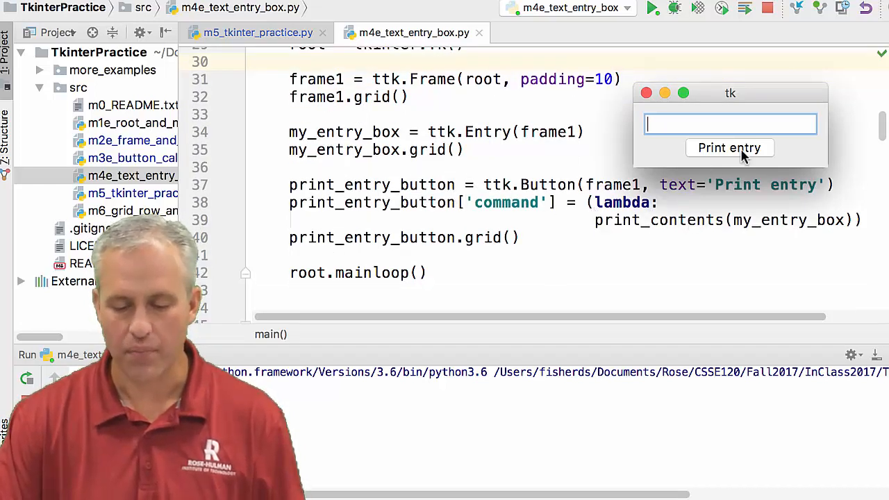
left_click_drag(729, 93, 763, 51)
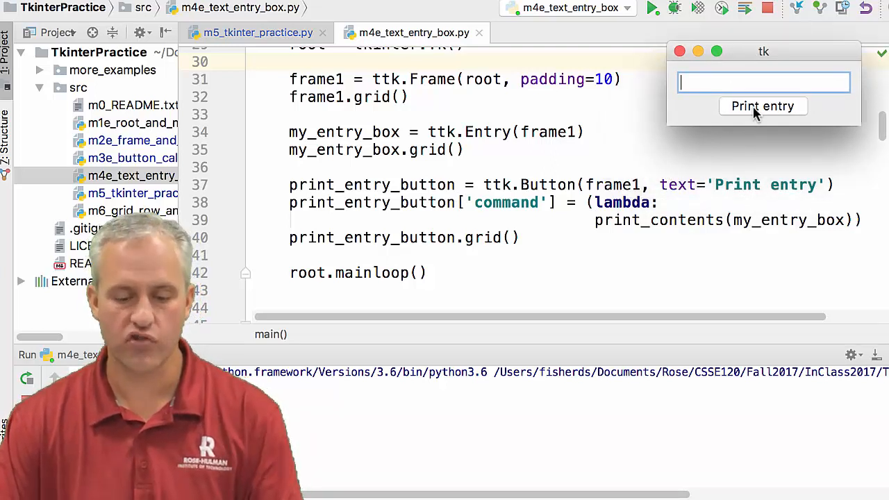
mouse_move(620, 235)
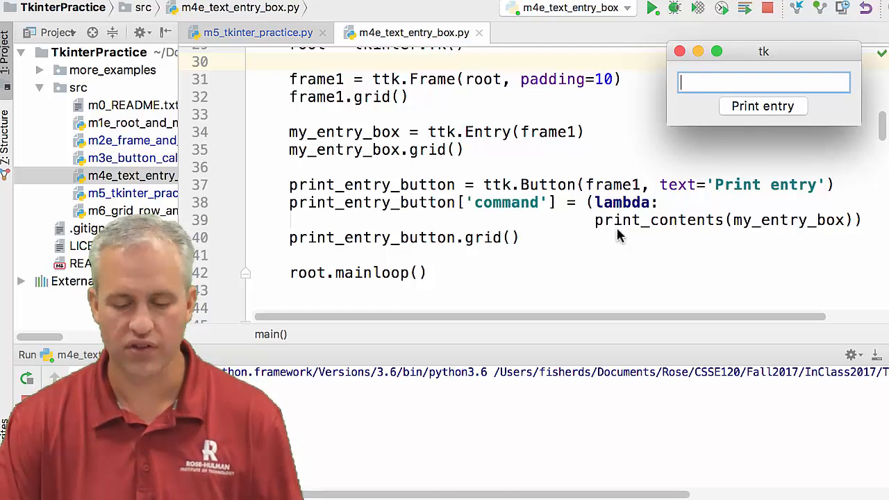
mouse_move(653, 235)
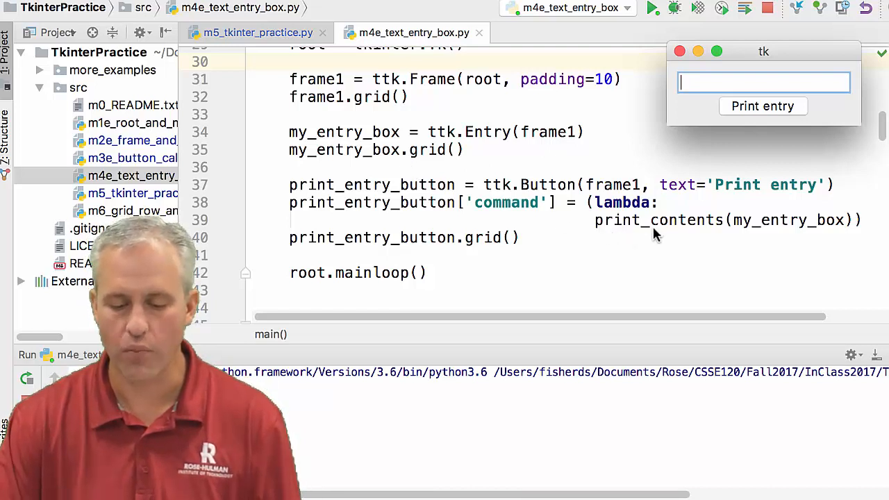
mouse_move(365, 143)
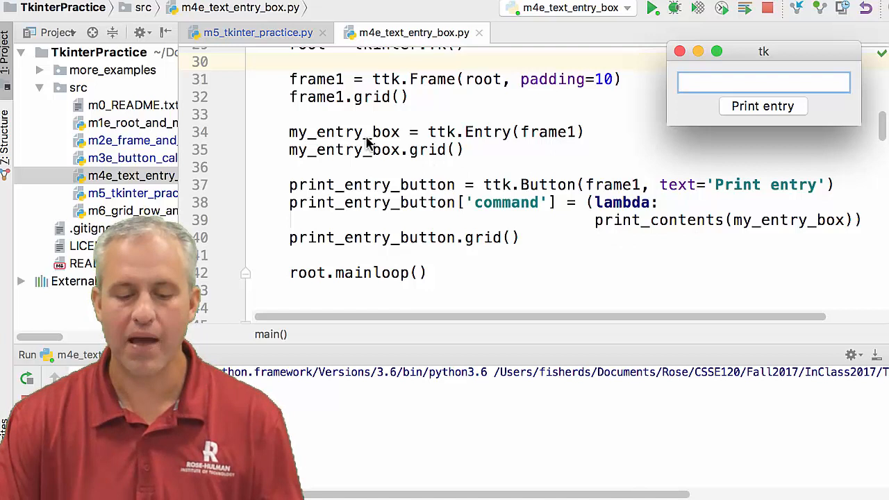
mouse_move(778, 236)
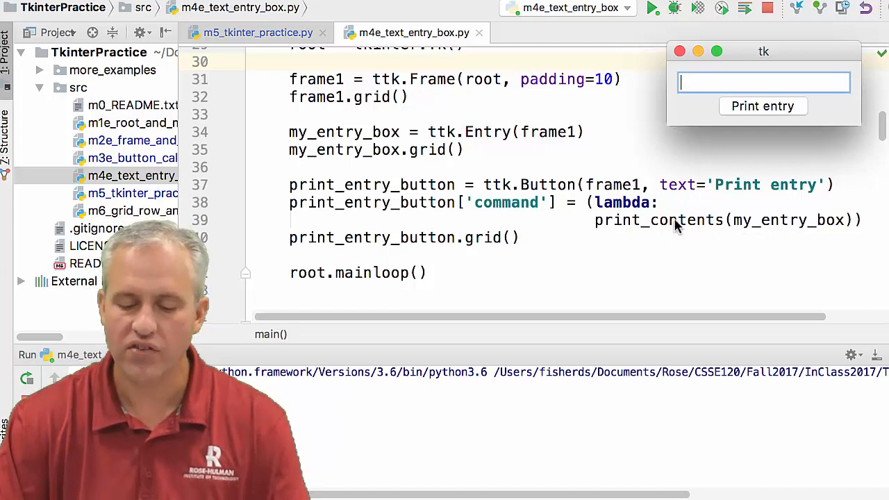
mouse_move(500, 235)
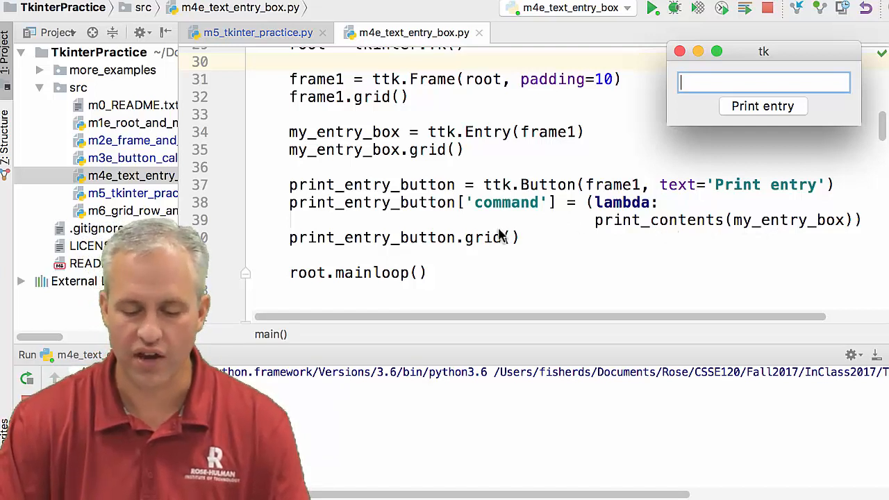
scroll("down", 3)
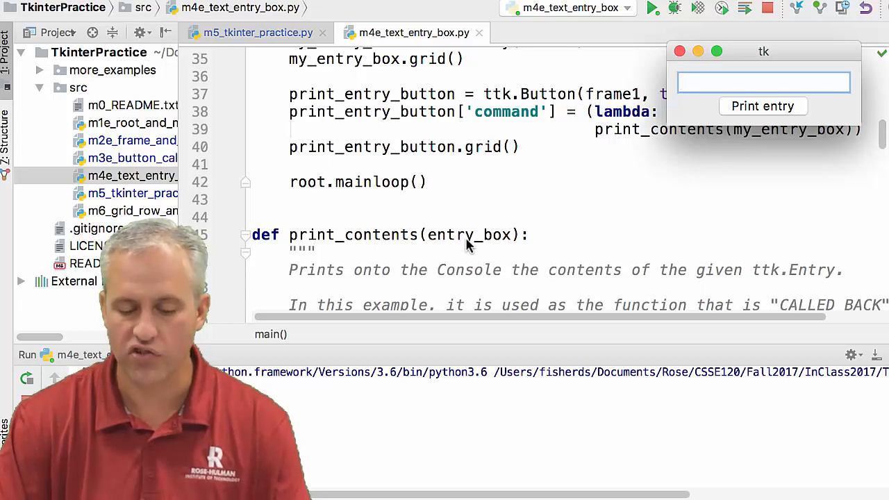
scroll("down", 3)
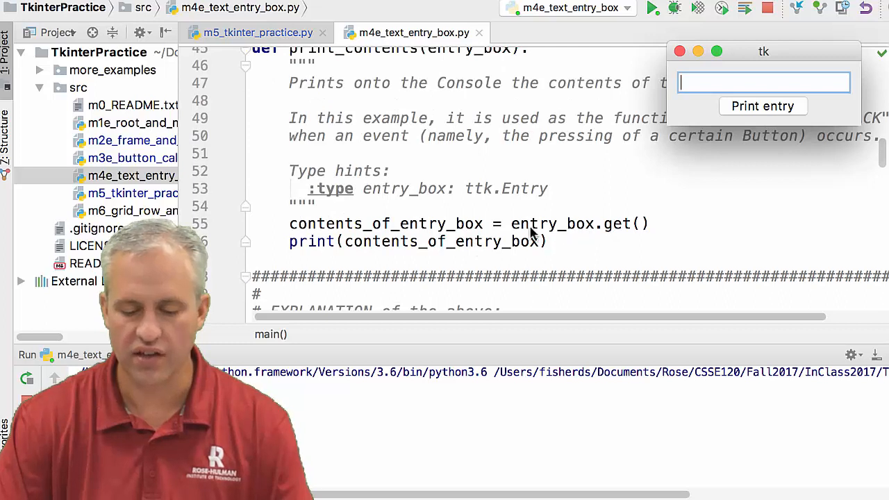
mouse_move(597, 233)
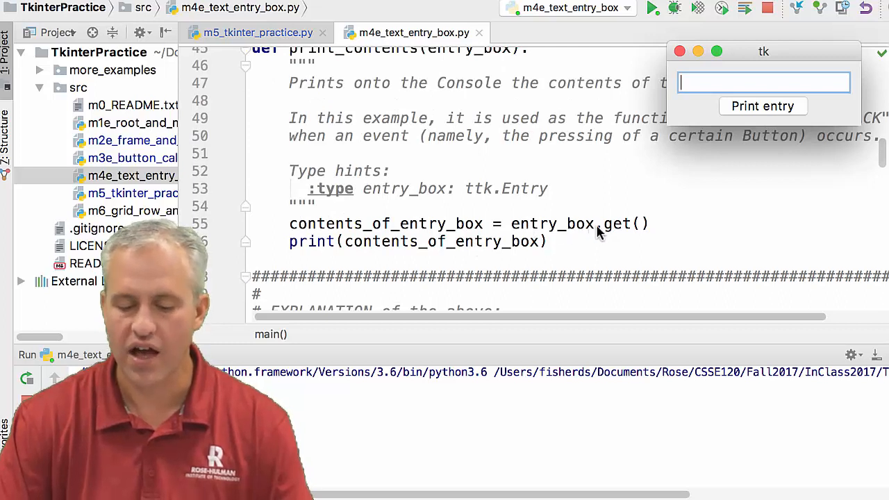
Print 'This is the text I typed' and then 'Hello' from the entry box.
type("T")
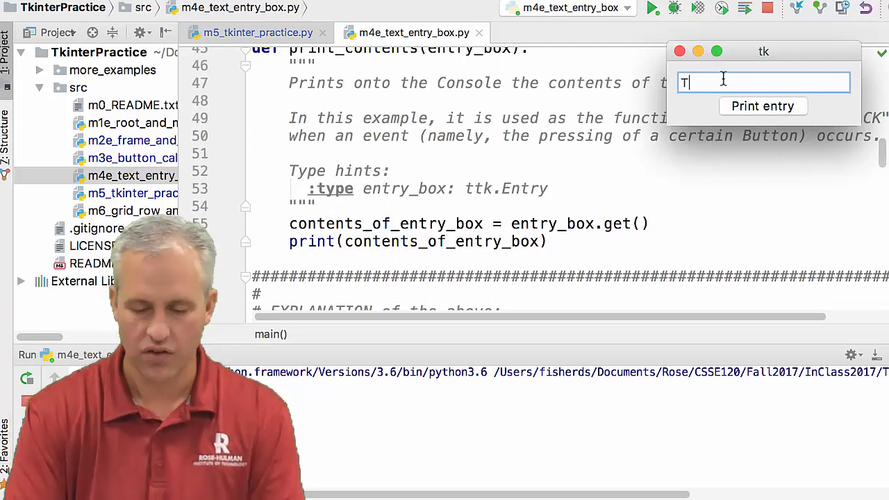
type("his is the test")
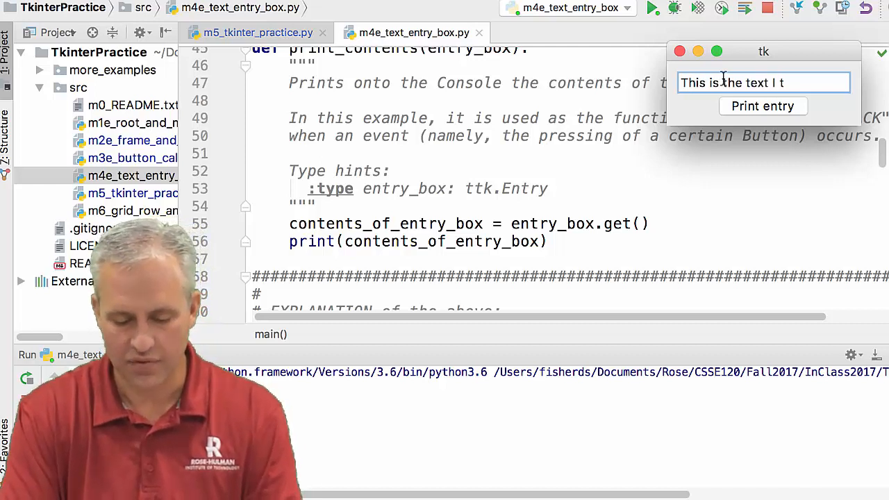
type("yped")
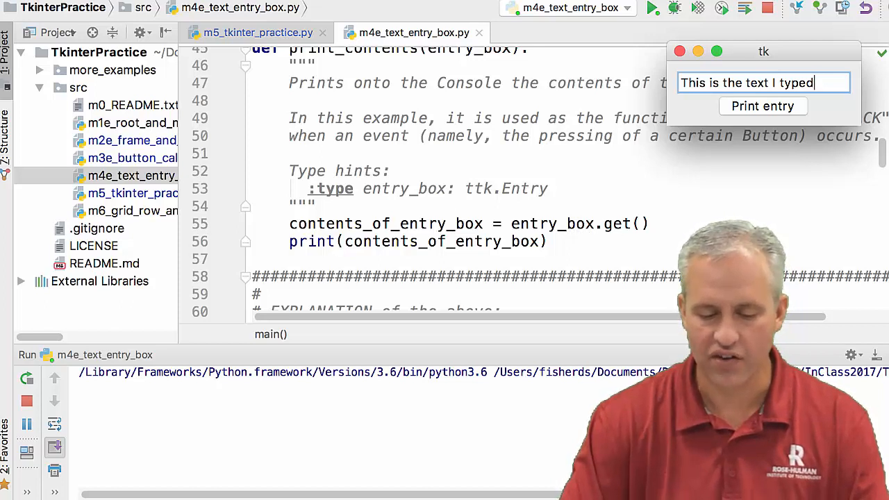
mouse_move(704, 202)
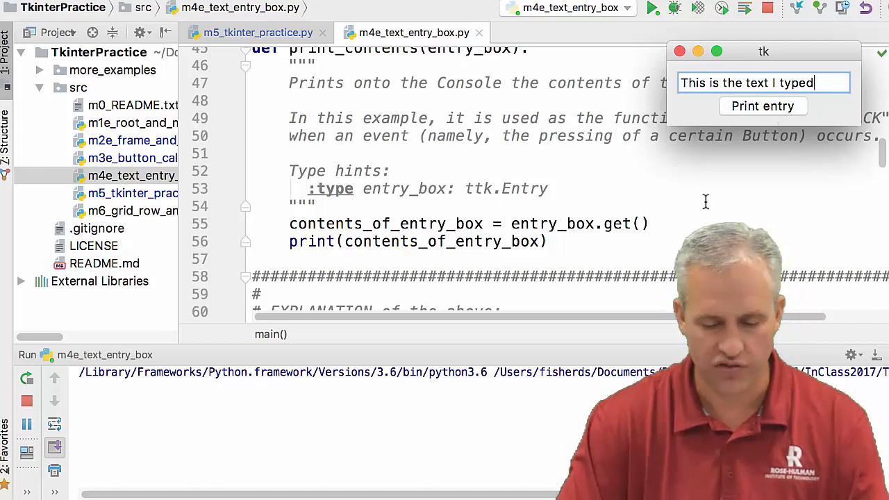
left_click(762, 105)
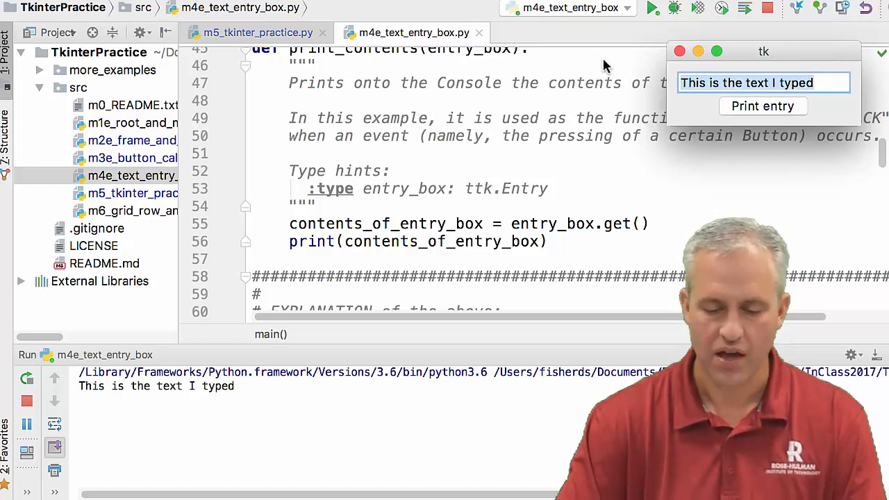
type("Hello")
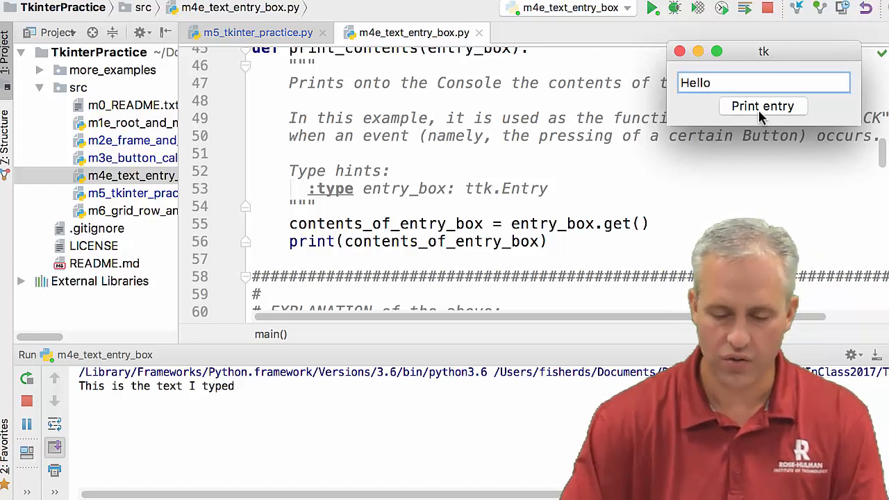
left_click(762, 105)
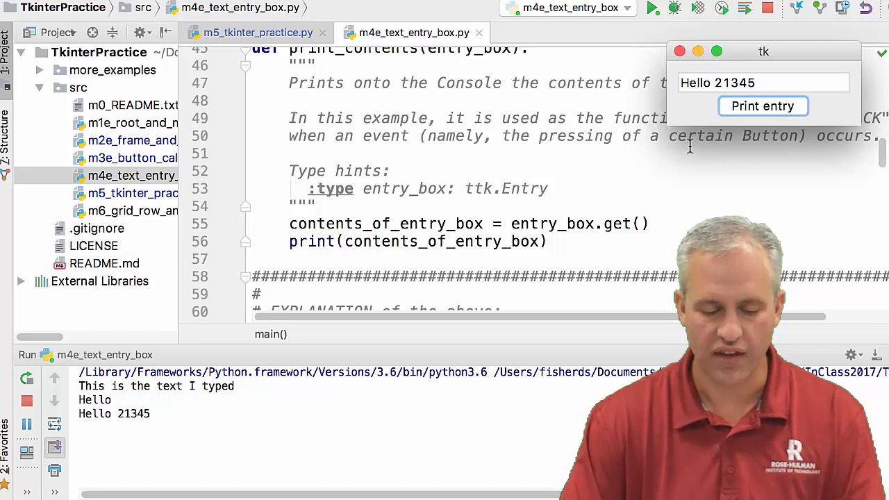
Edit the entry to print 'Hello Hello', then replace it with 'Hi' and print.
left_click(712, 82)
type("Hello")
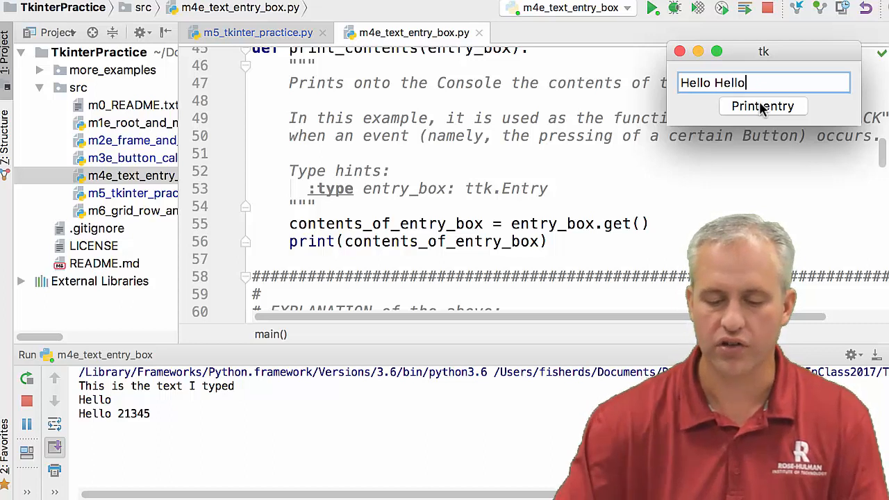
left_click(763, 106)
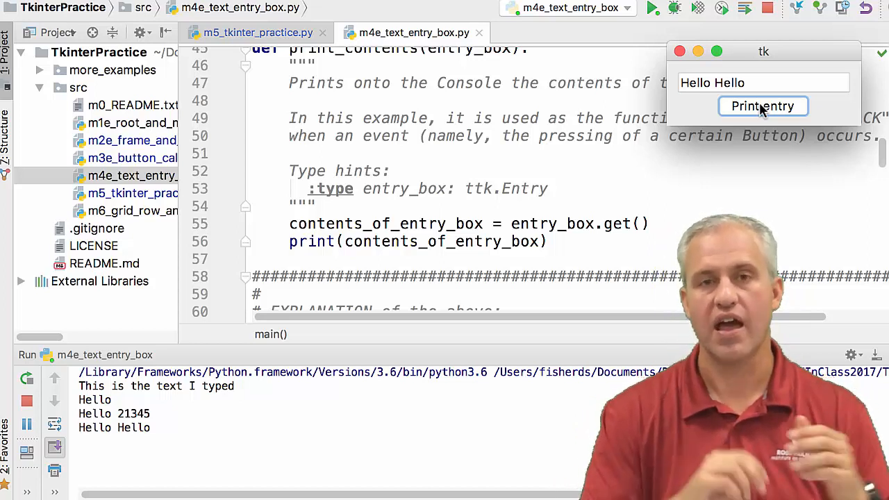
left_click(763, 82)
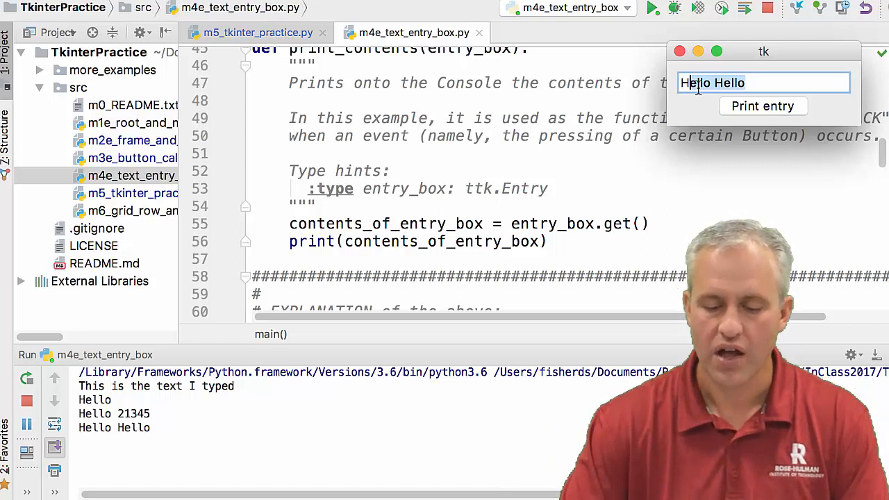
type("Hi")
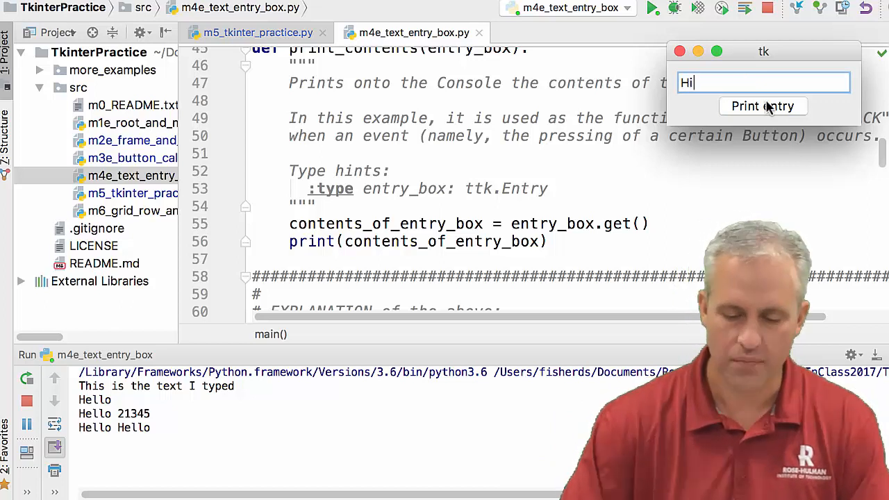
left_click(762, 105)
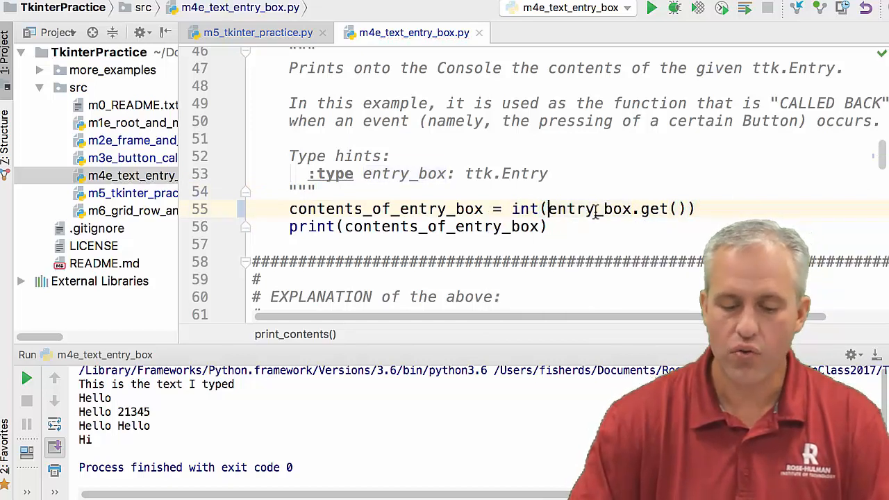
Add contents_of_entry_box += 10 before the print and rerun the example.
double_click(612, 208)
type("contents_of_entry_box")
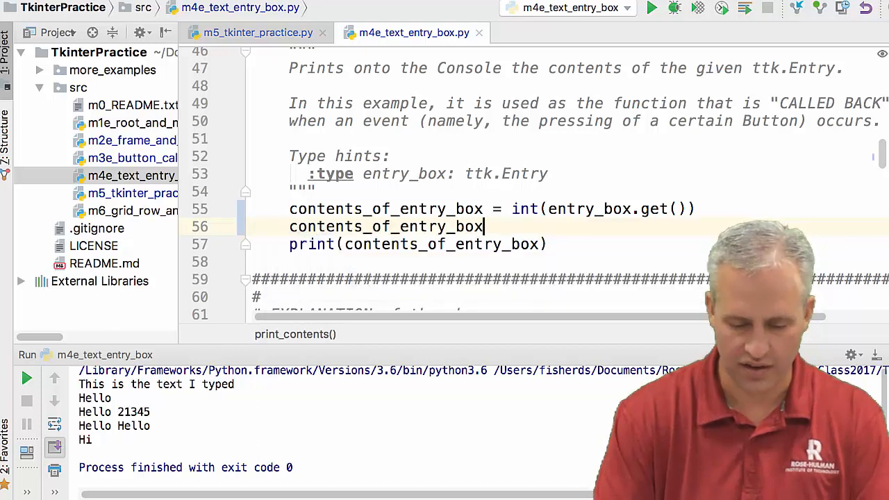
type("+= 10")
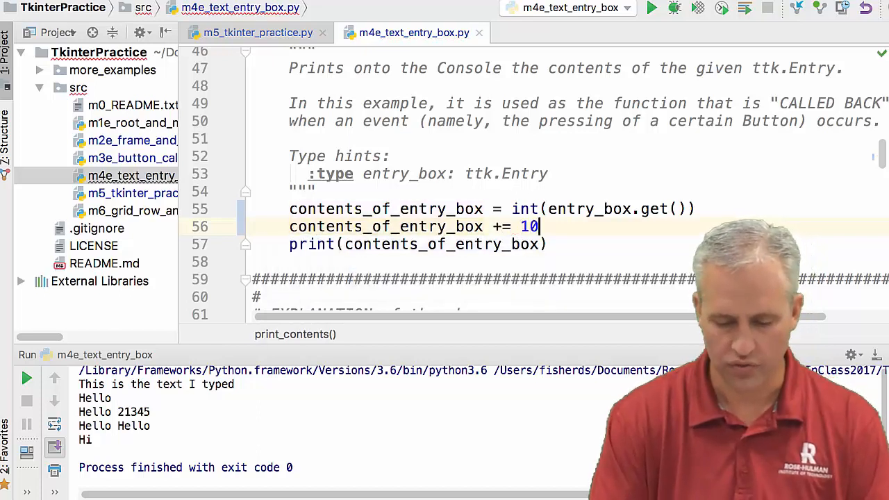
left_click(651, 8)
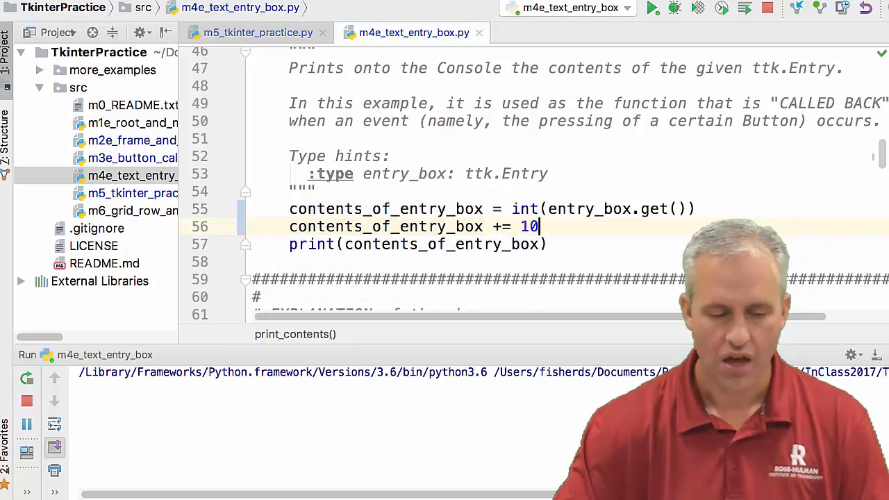
Enter 42 (prints 52) and Dave (raises ValueError), then close the example window.
left_click(653, 8)
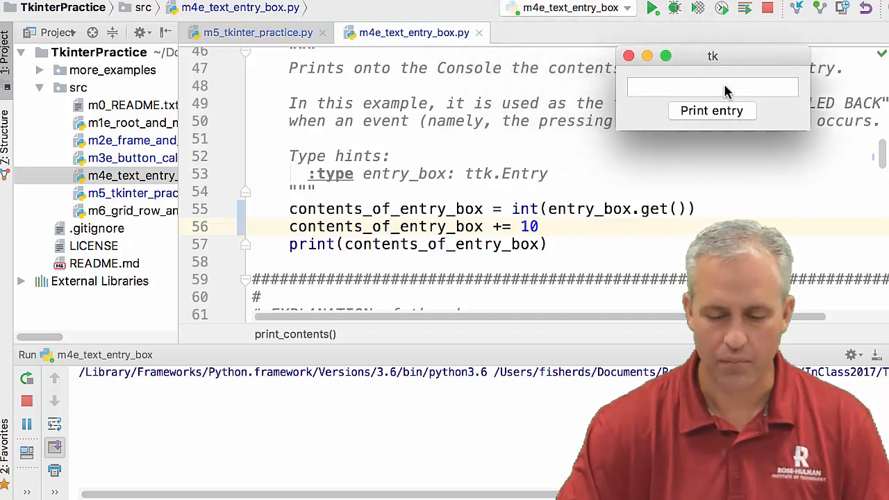
type("42")
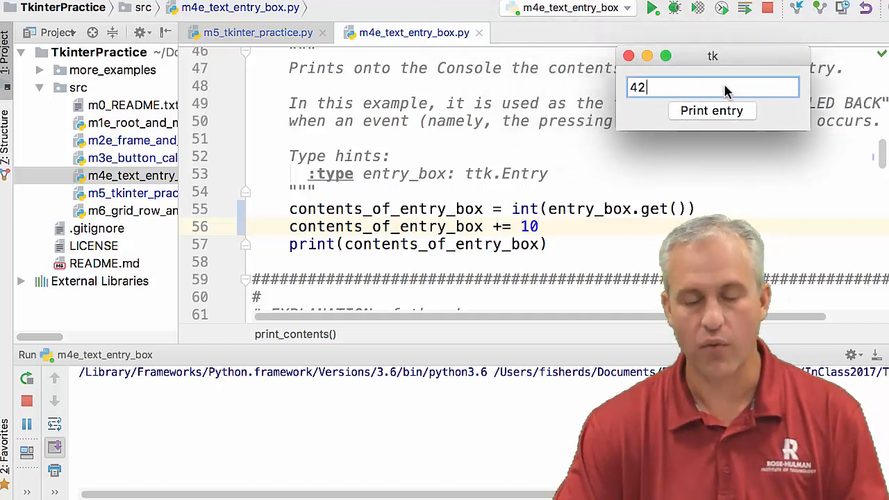
mouse_move(587, 229)
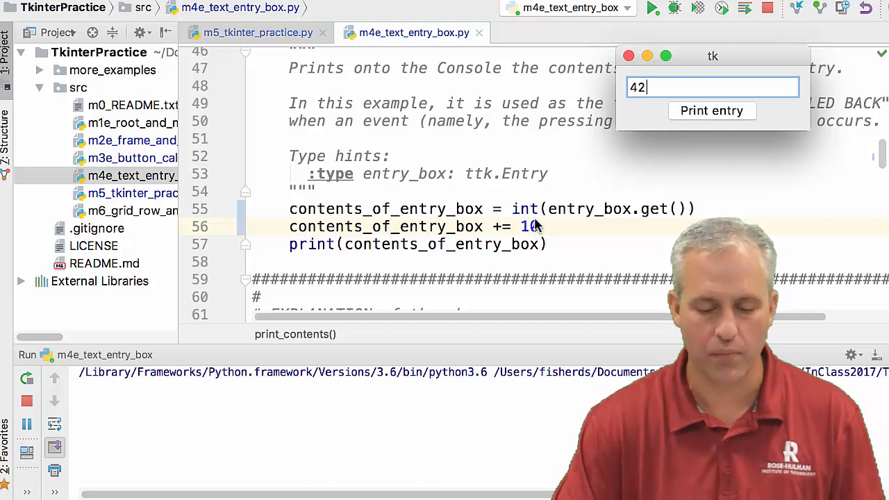
left_click(712, 111)
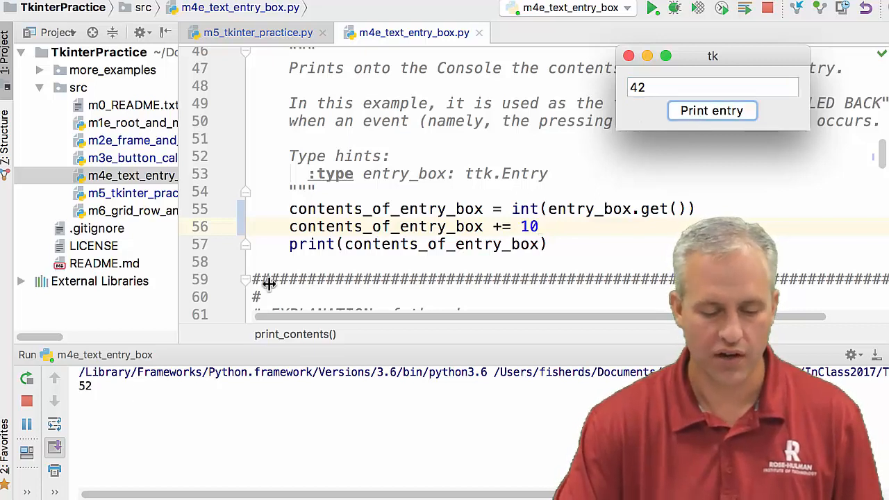
left_click(712, 87)
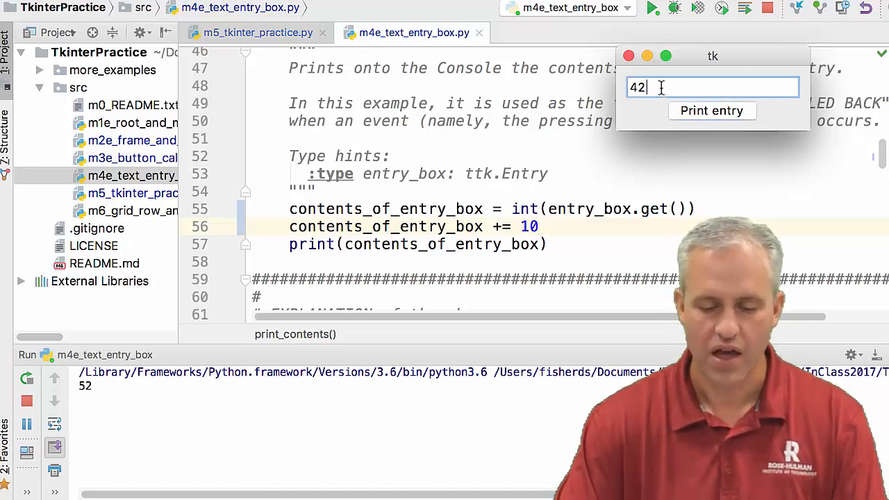
type("Dave")
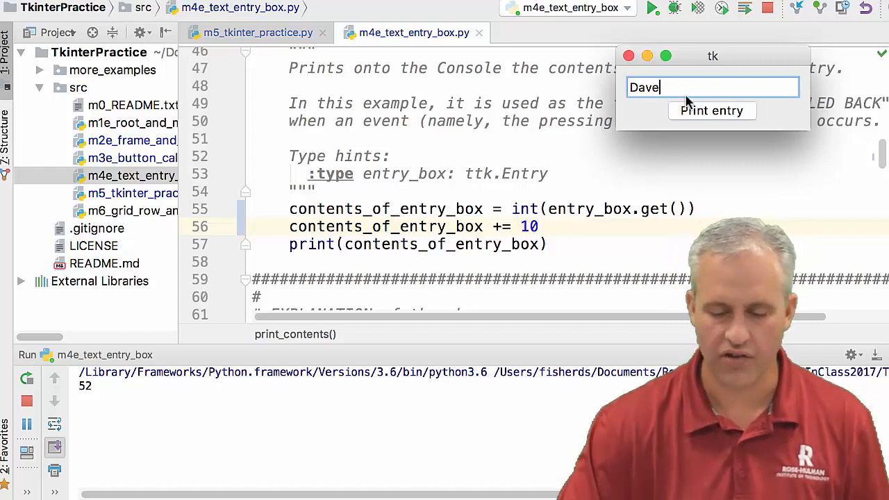
left_click(711, 110)
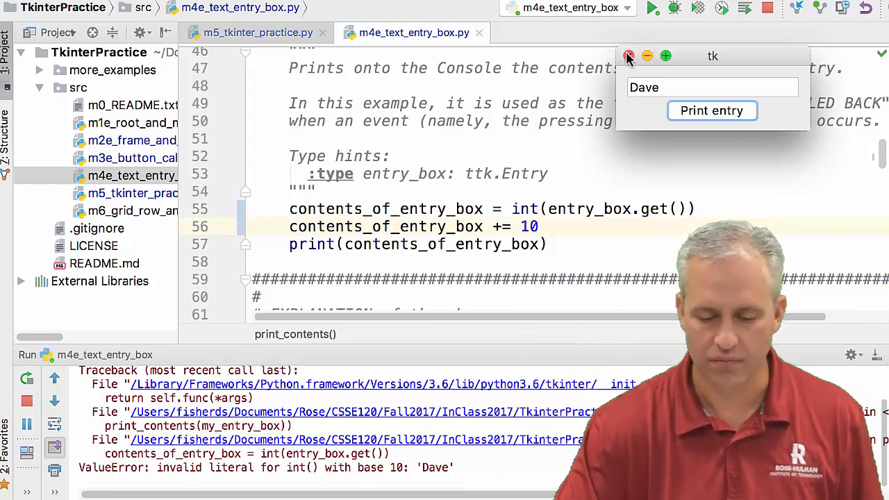
left_click(629, 55)
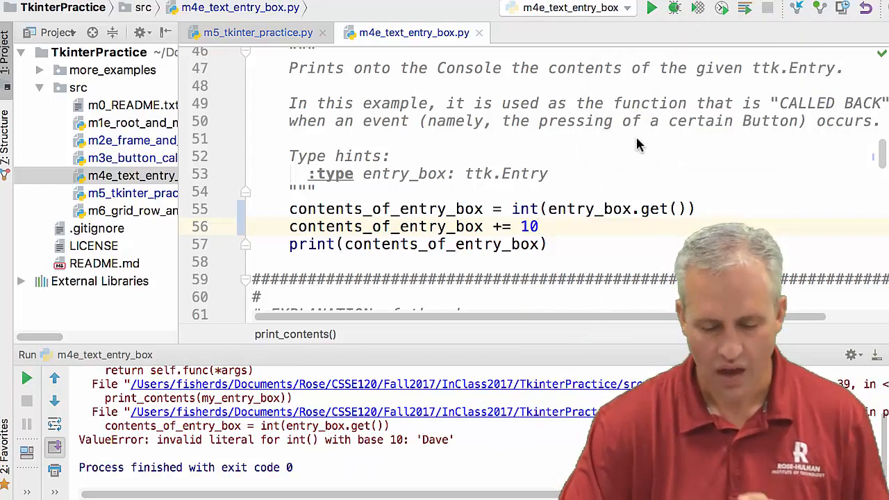
mouse_move(528, 222)
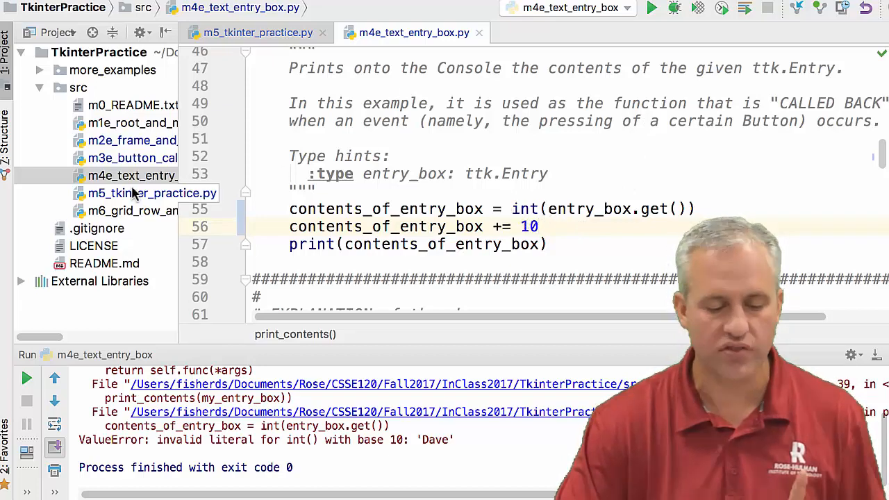
Open m5_tkinter_practice.py and copy the two Say Hello button lines for TODO 6.
left_click(257, 32)
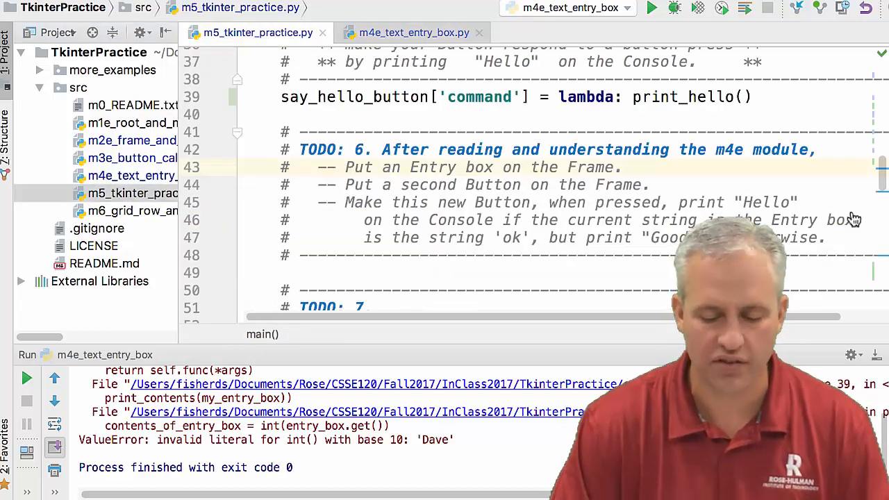
scroll("down", 3)
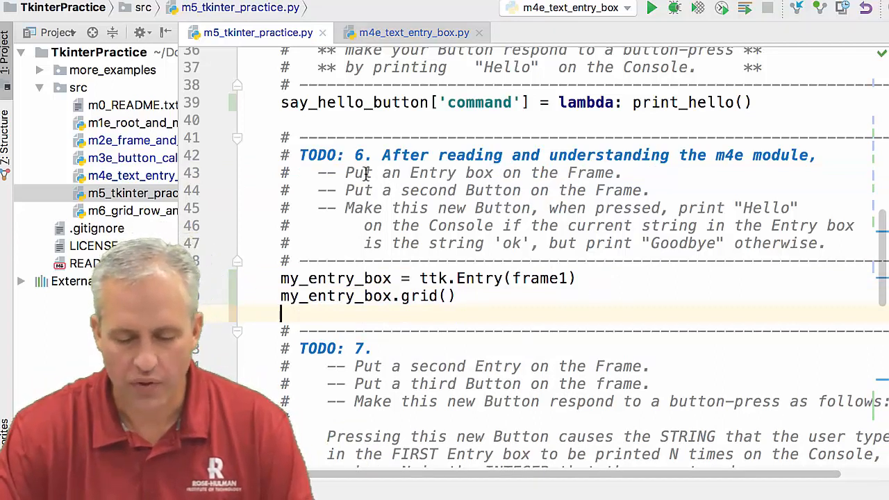
left_click_drag(348, 172, 595, 190)
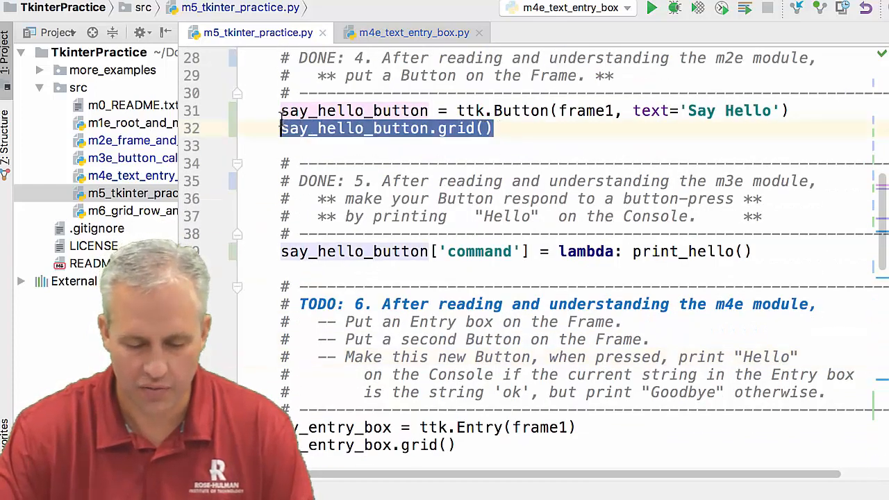
scroll("down", 3)
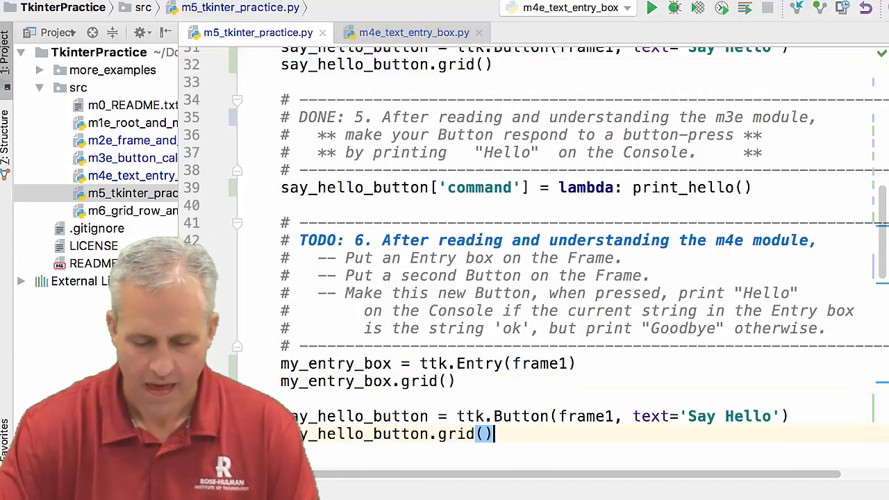
scroll("down", 3)
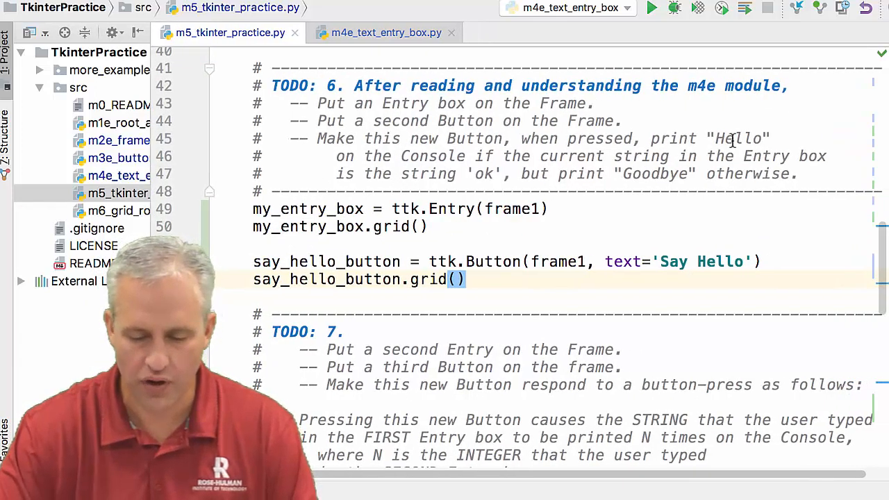
Rename the copied button to hello_goodbye_button in both lines and replace its label.
double_click(738, 138)
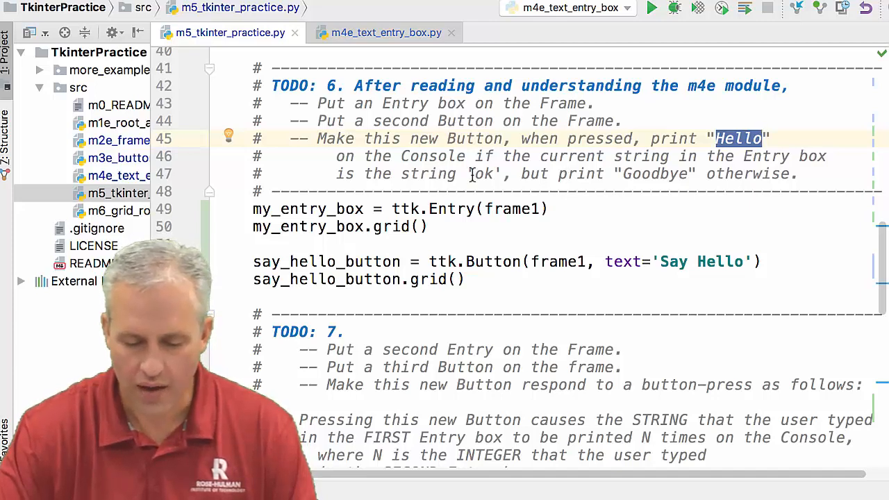
double_click(654, 174)
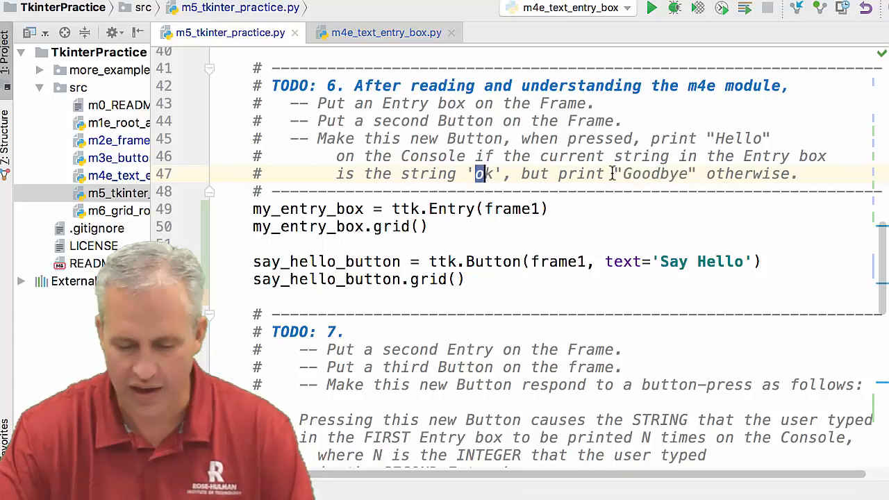
double_click(656, 173)
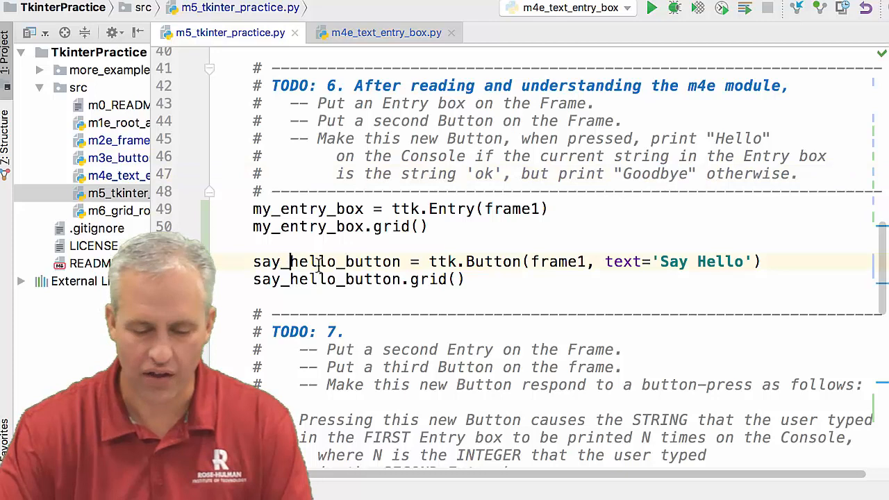
type("hello_goodbye_button")
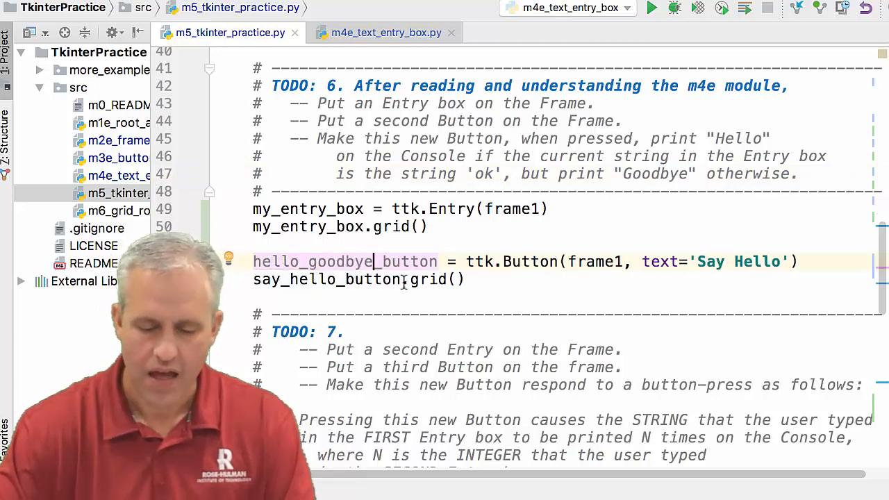
double_click(345, 261)
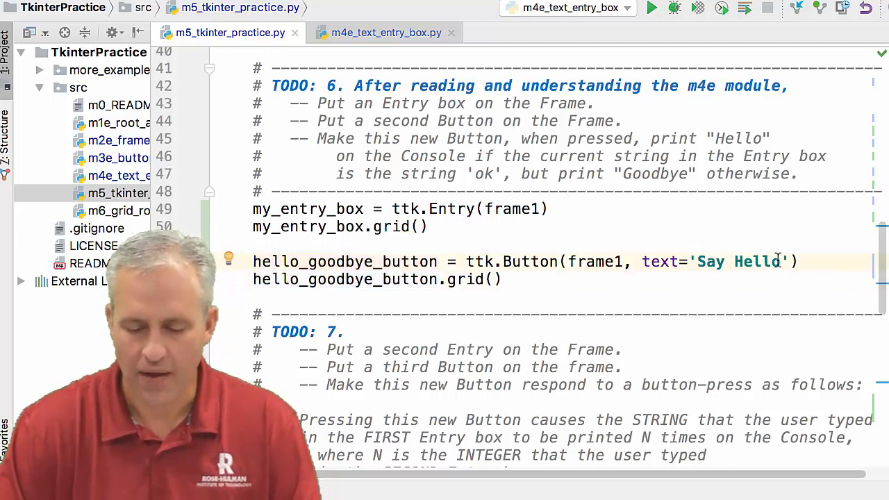
double_click(738, 261)
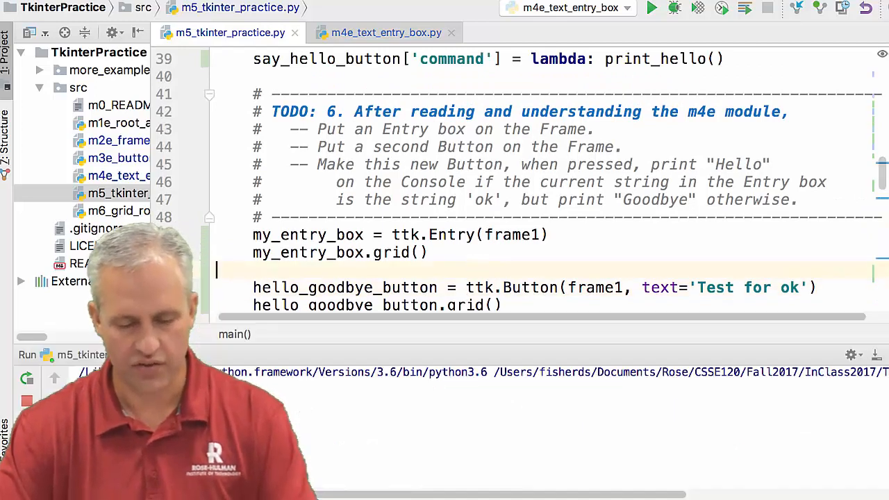
Run the practice module, click Say Hello, and type 'new' into the entry box.
left_click(651, 8)
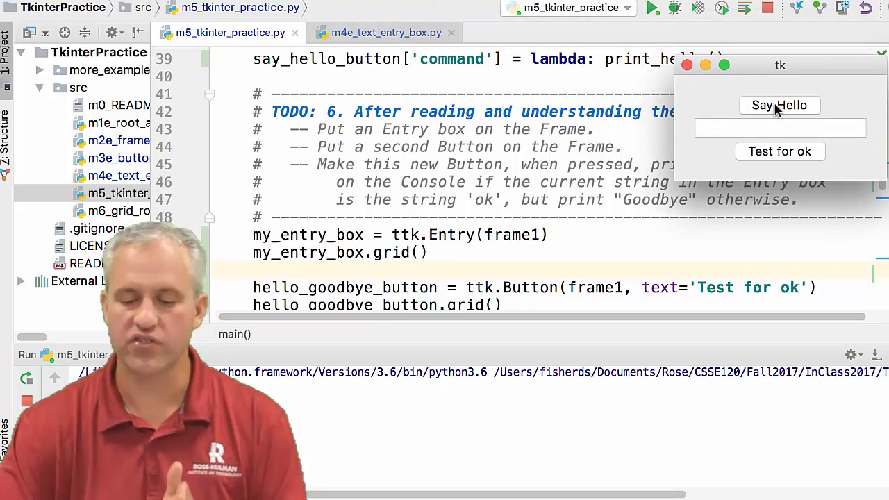
mouse_move(785, 152)
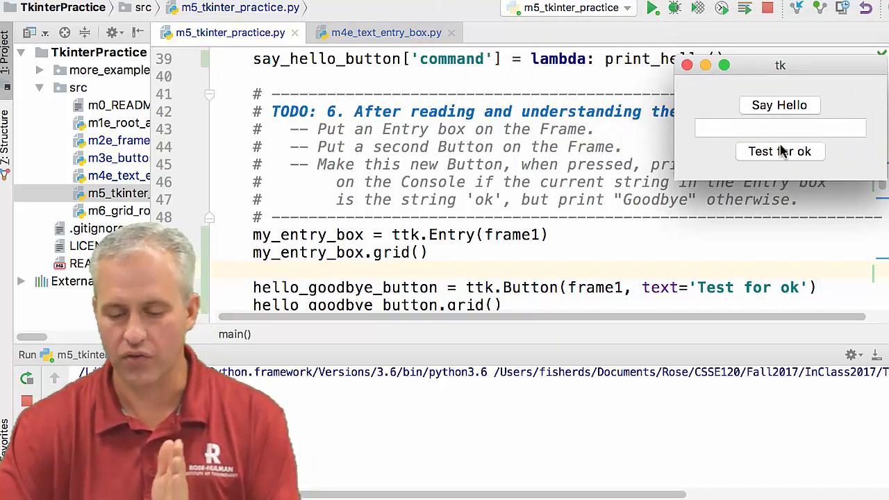
left_click(779, 105)
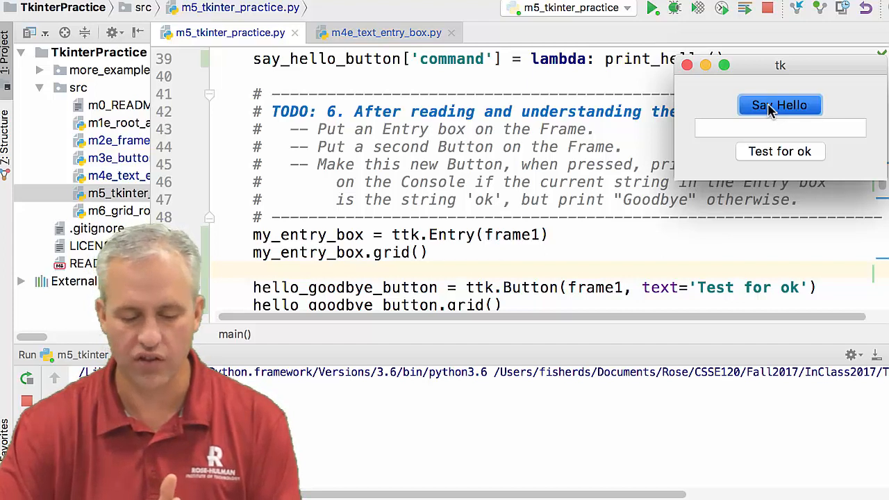
left_click(780, 127)
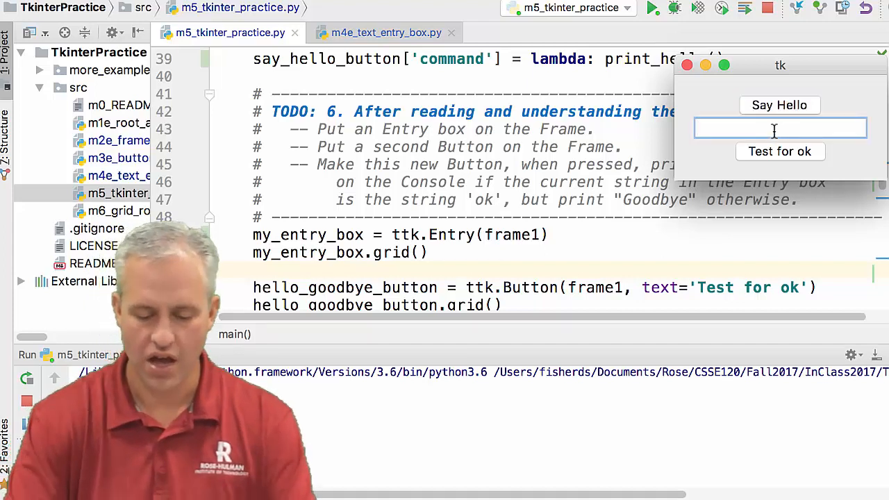
type("new")
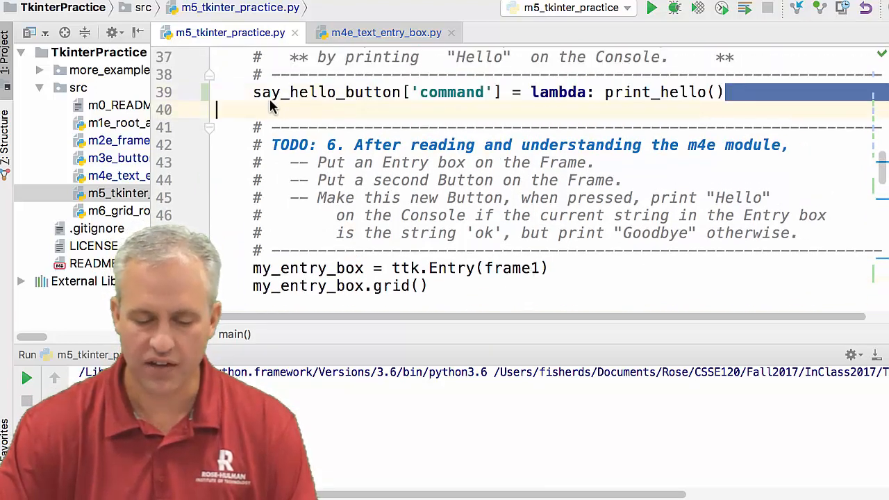
Set the button's command to a lambda calling check_for_ok instead of print_hello.
scroll("down", 3)
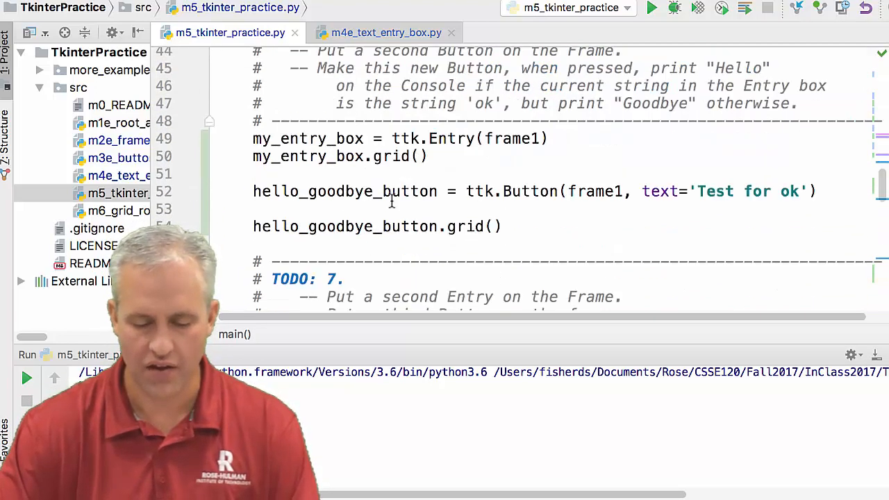
type("say_hello_button['command'] = lambda: print_hello()")
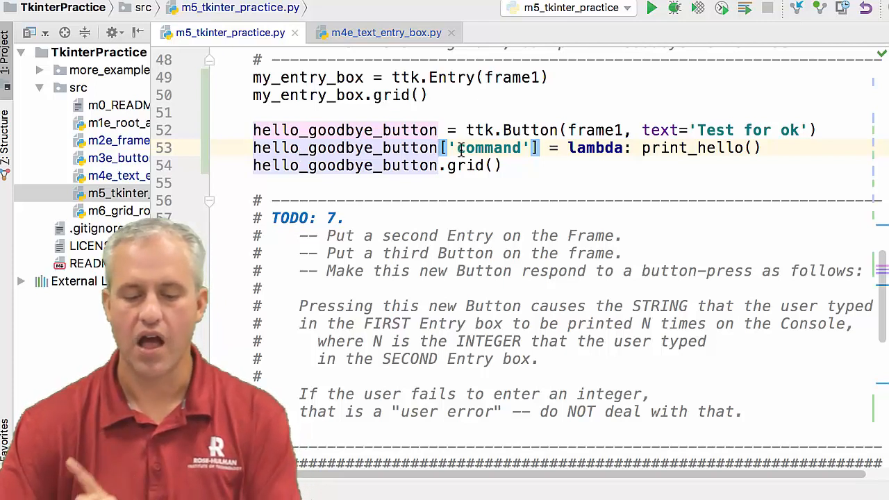
double_click(489, 147)
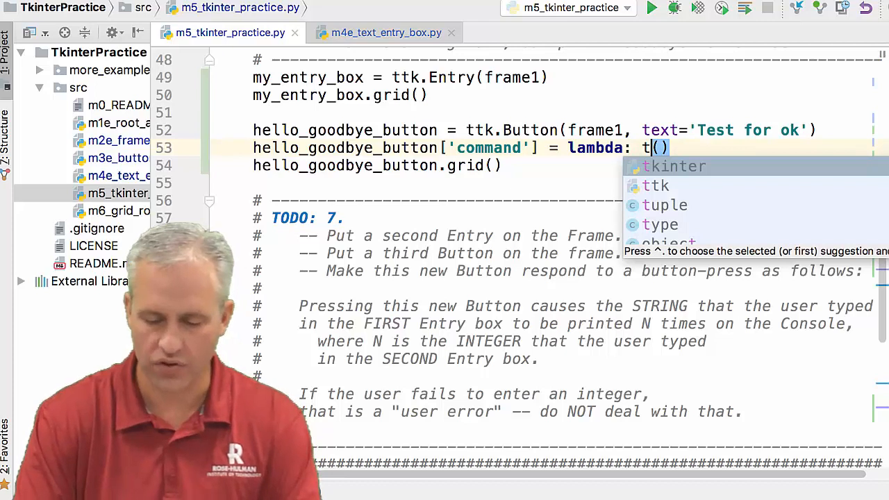
key("backspace")
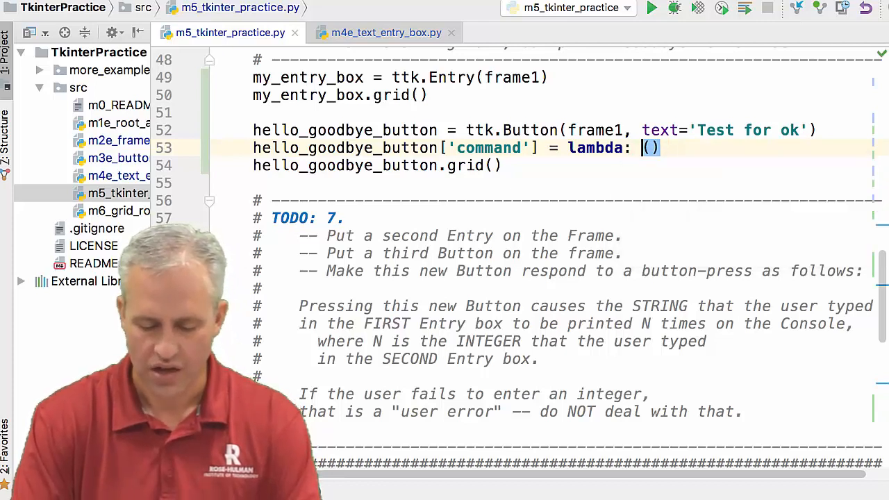
type("check_for")
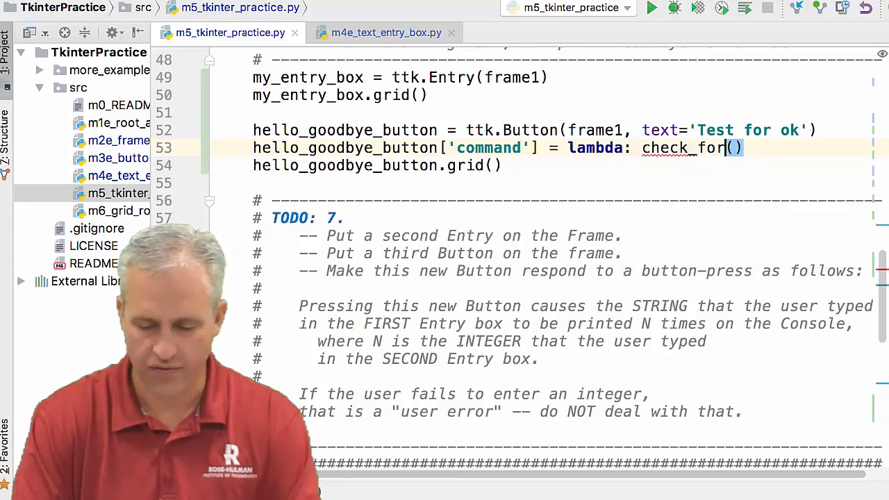
type("_ok")
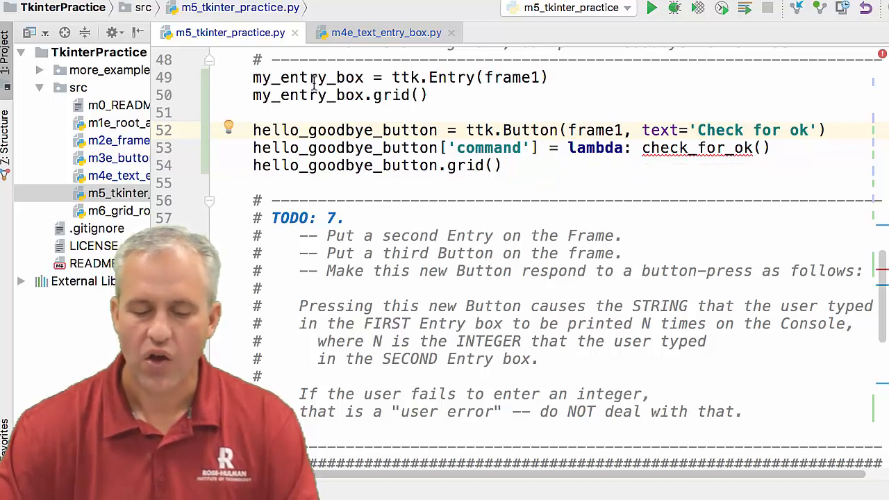
Pass my_entry_box to check_for_ok and scroll to the end of the file.
double_click(308, 77)
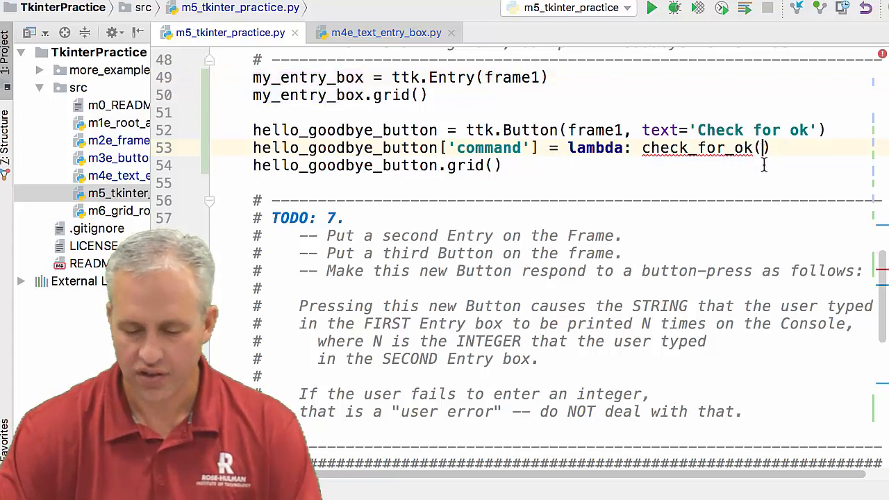
type("my_entry_box")
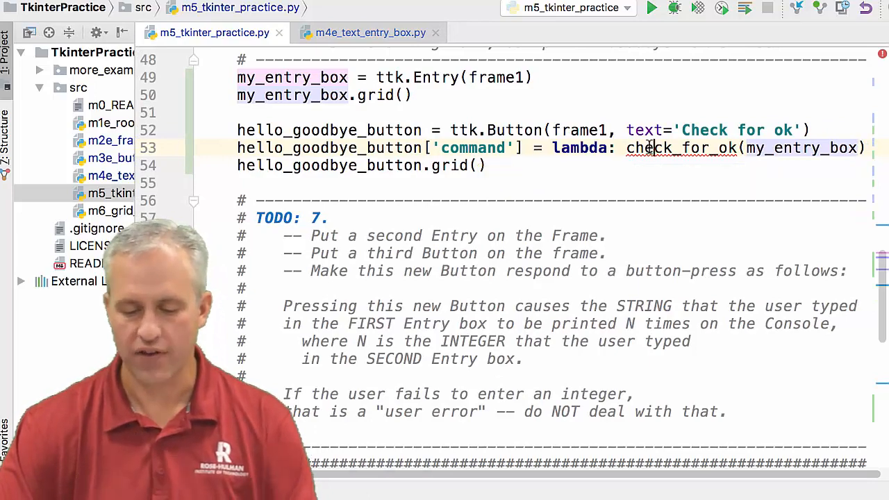
scroll("down", 3)
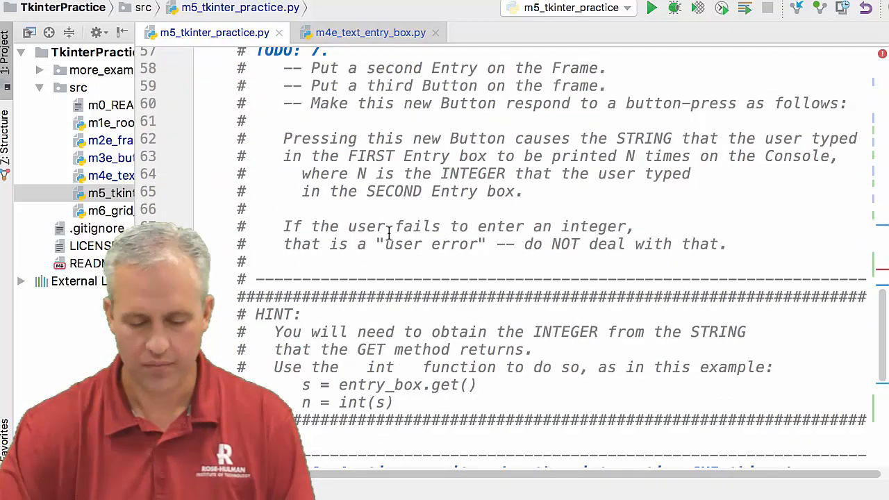
scroll("down", 3)
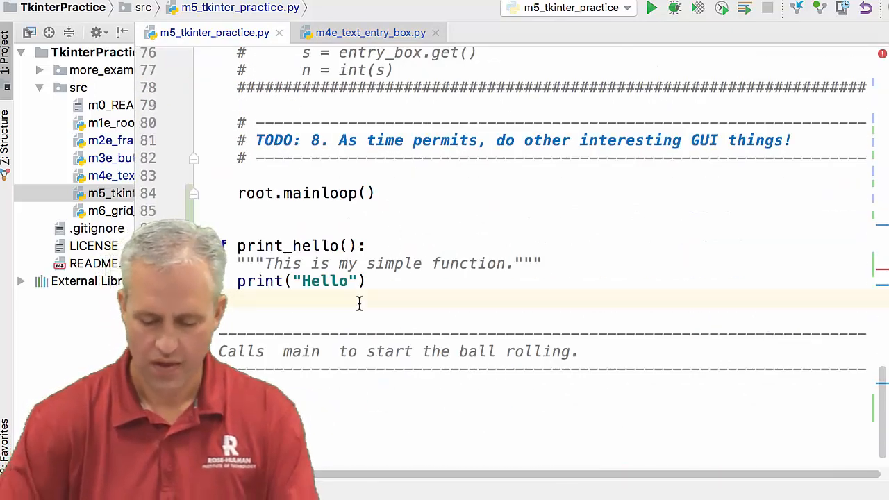
Define check_for_ok(entry_box) storing entry_box.get() in contents.
type("def check_for_ok")
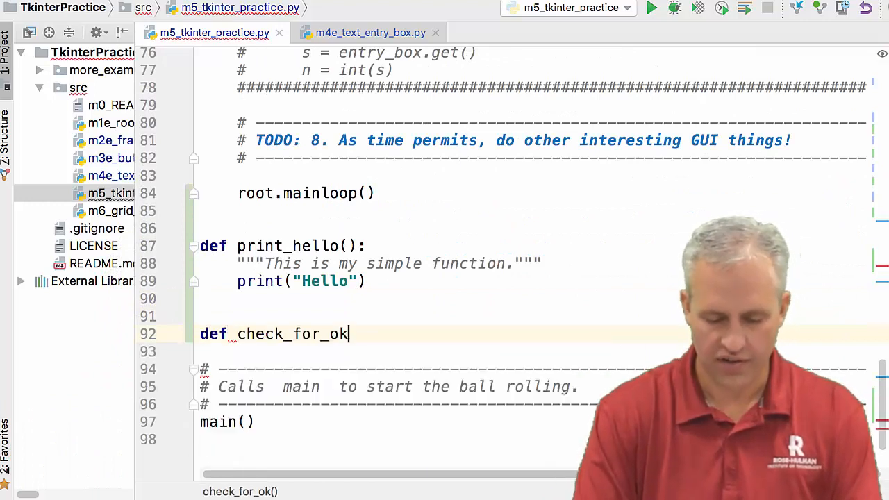
type("(entry_box):")
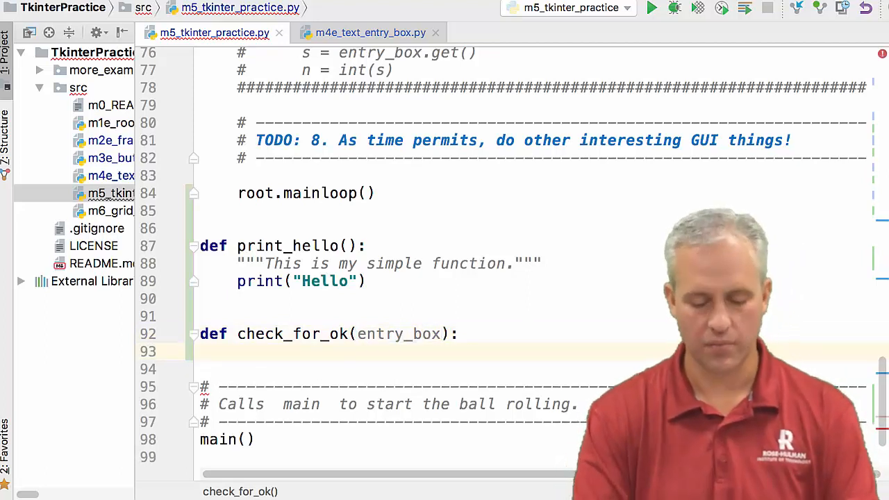
type("contents =")
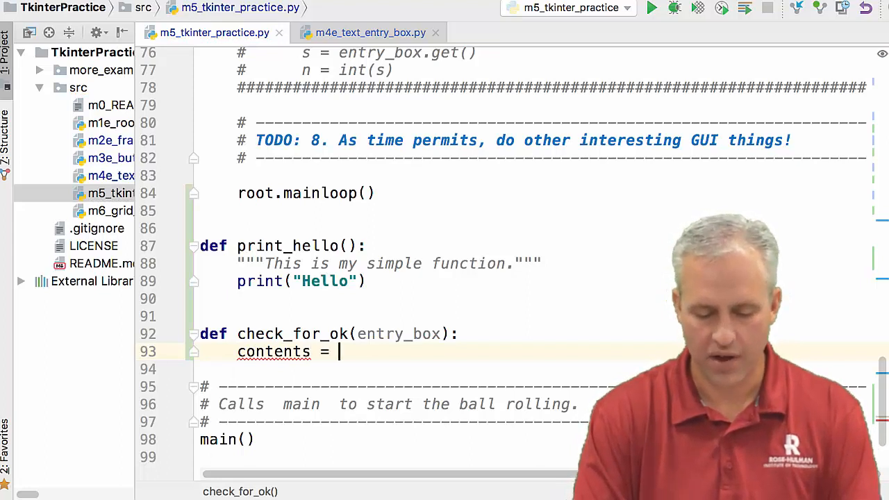
type("en")
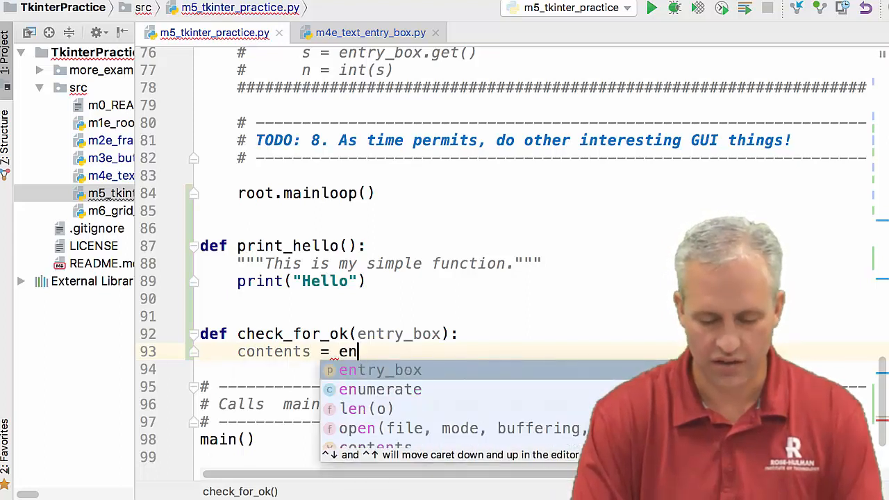
type("try_box.get")
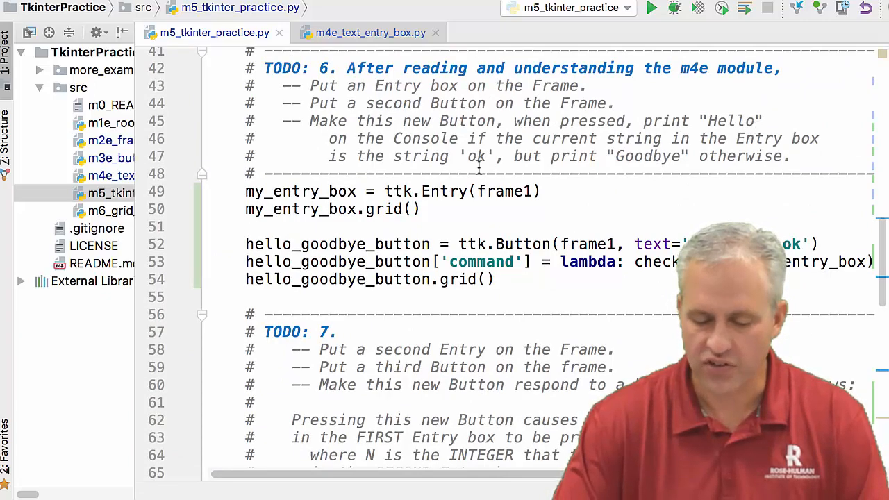
scroll("down", 3)
type("if contents ")
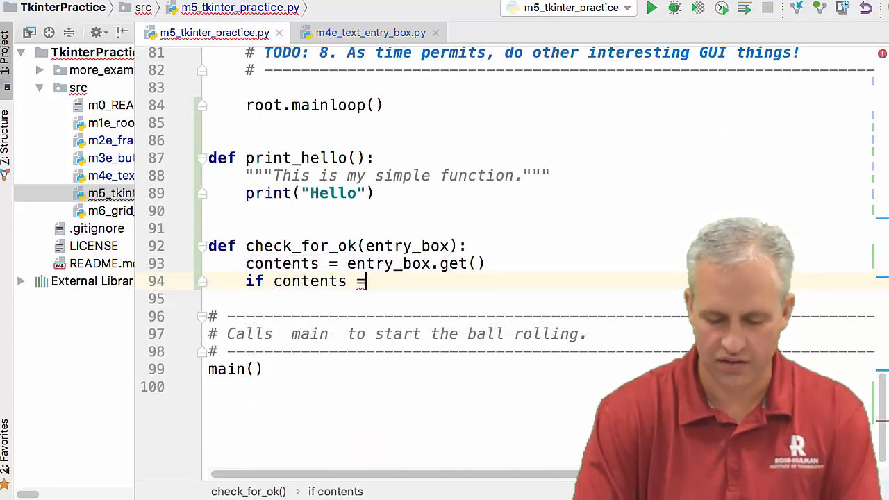
Print 'Hello' when contents equals 'ok', else 'Goodbye', and run the program.
type("= 'ok':")
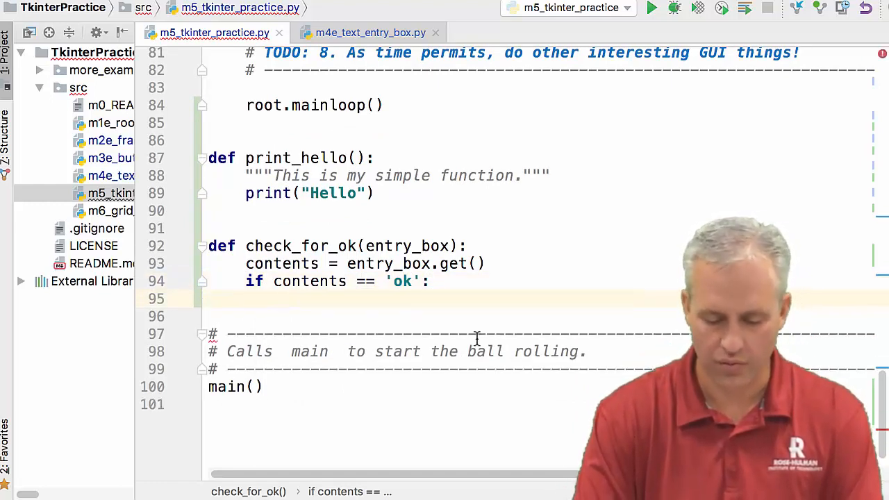
type("print('H')")
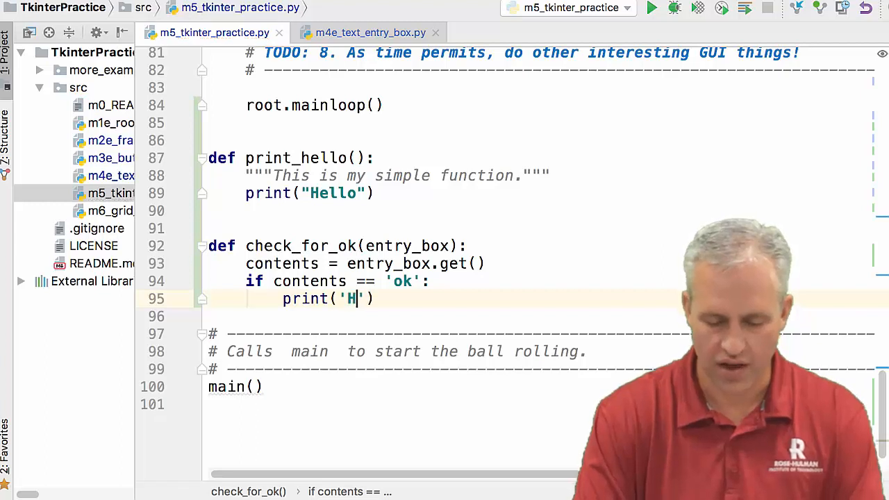
type("ello")
type("print('Good")
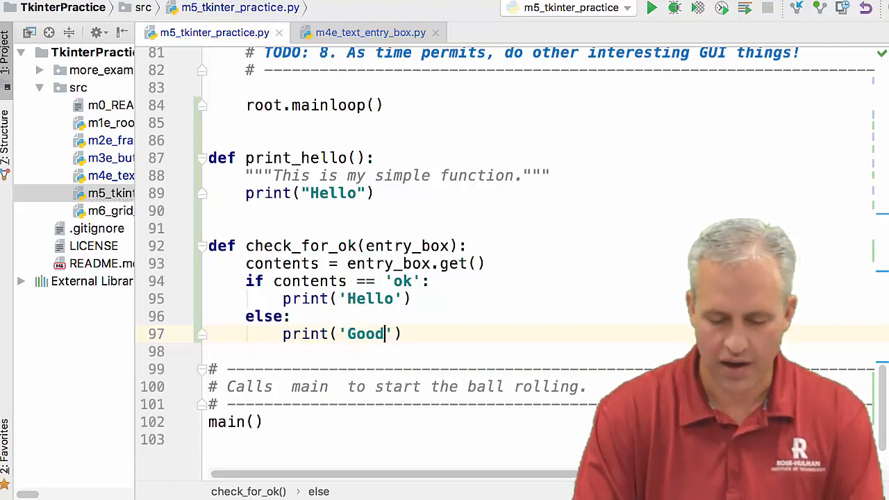
type("bye")
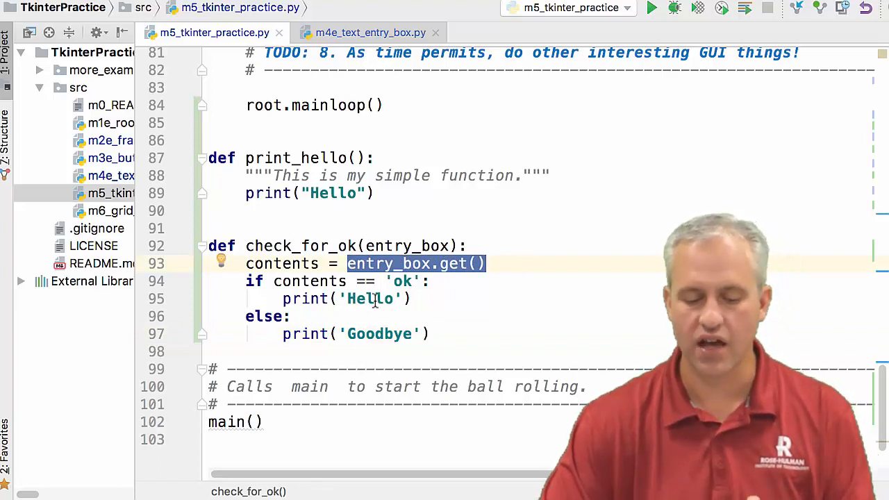
left_click(409, 298)
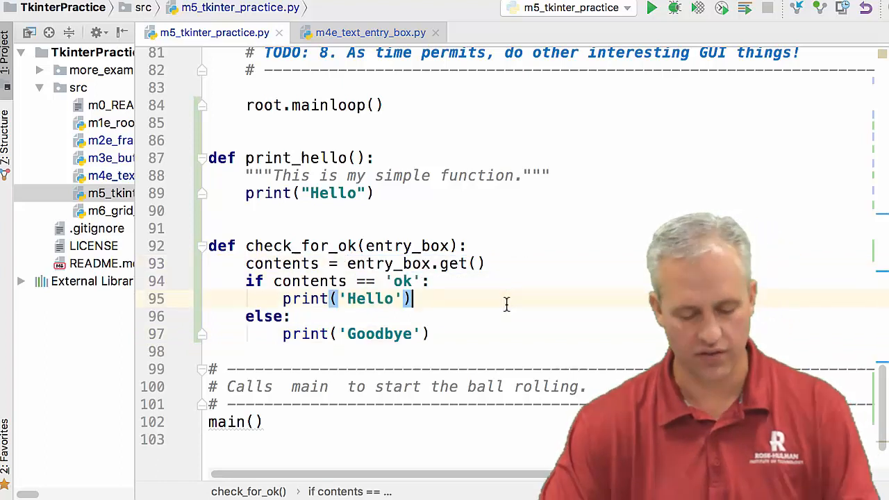
left_click(651, 8)
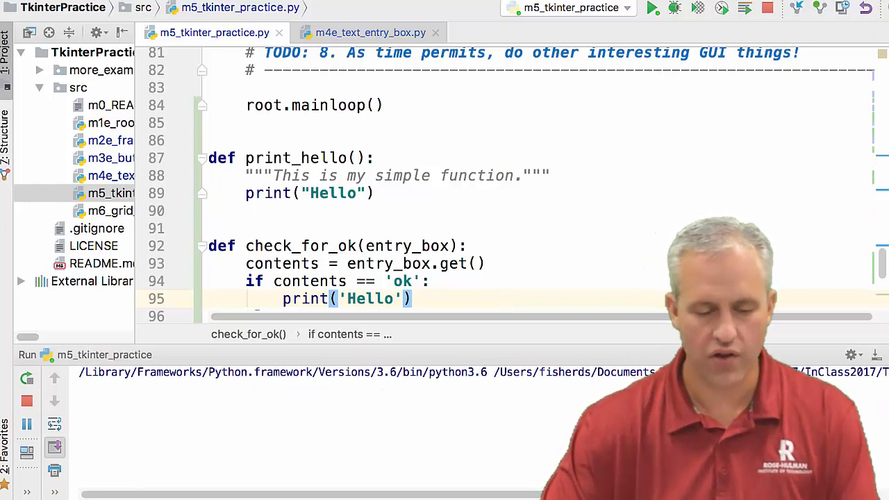
Test the app with 'ok' (Hello) and 'sdf' (Goodbye), then return to the editor.
left_click(652, 9)
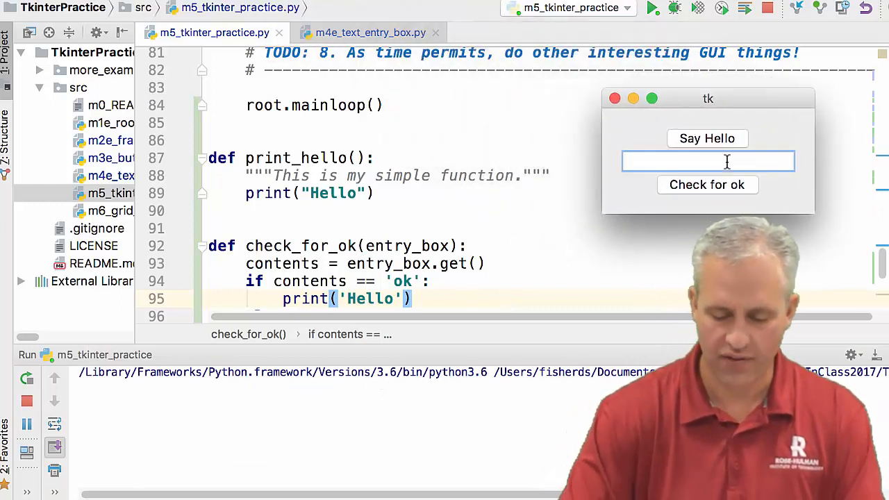
type("ok")
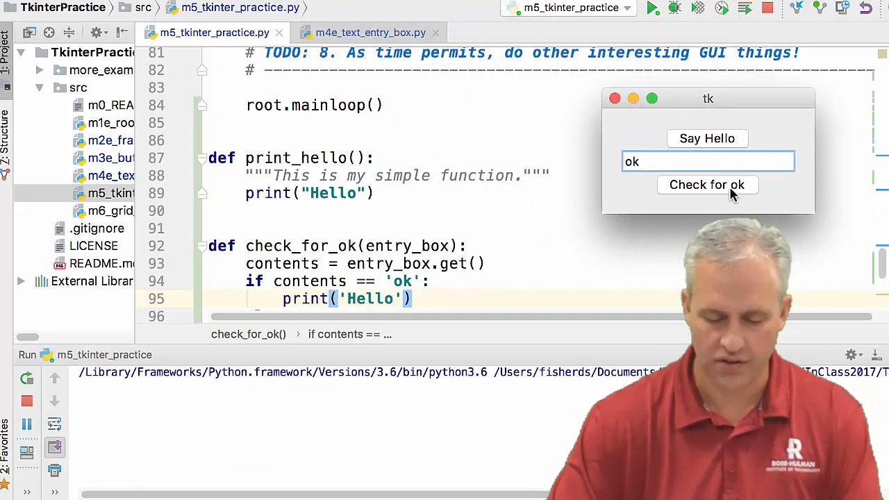
left_click(707, 184)
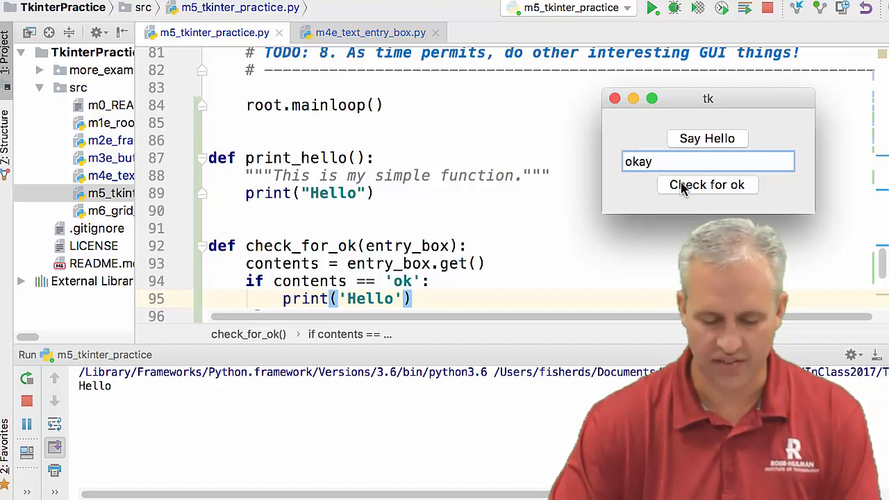
type("sdf")
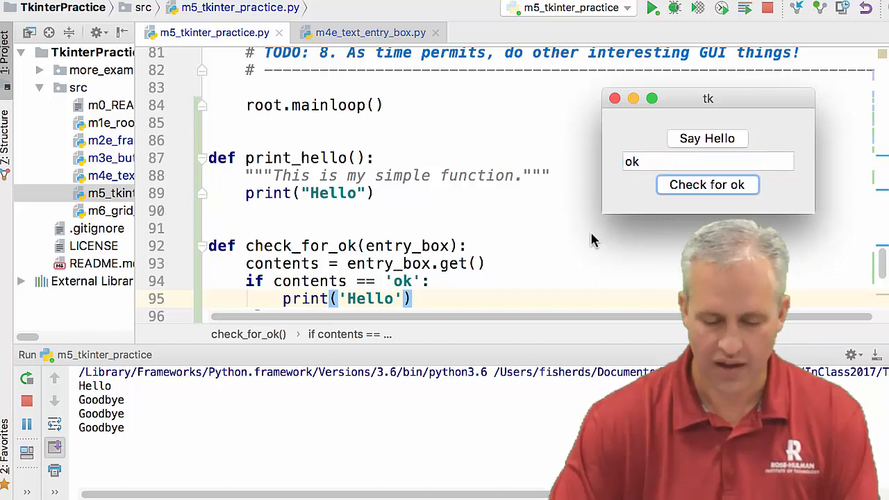
left_click(707, 138)
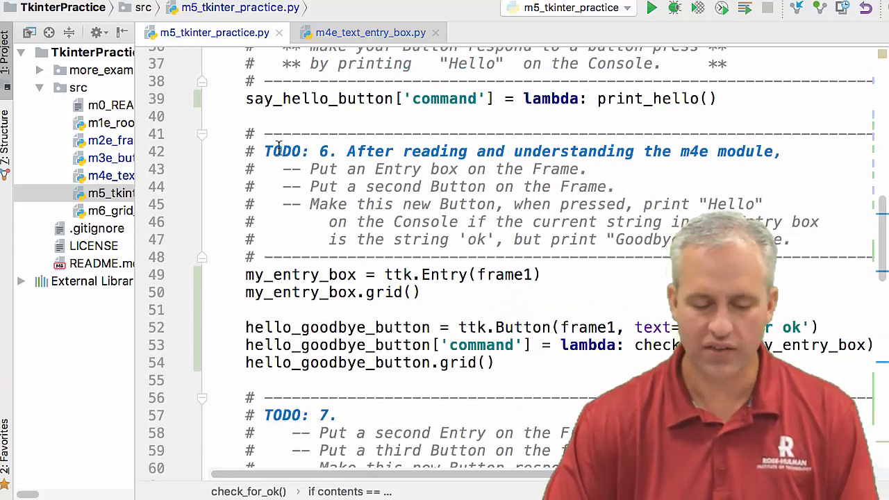
Change the TODO 6 marker on line 42 to DONE and scroll down to the TODO 7 comment block.
type("DONE")
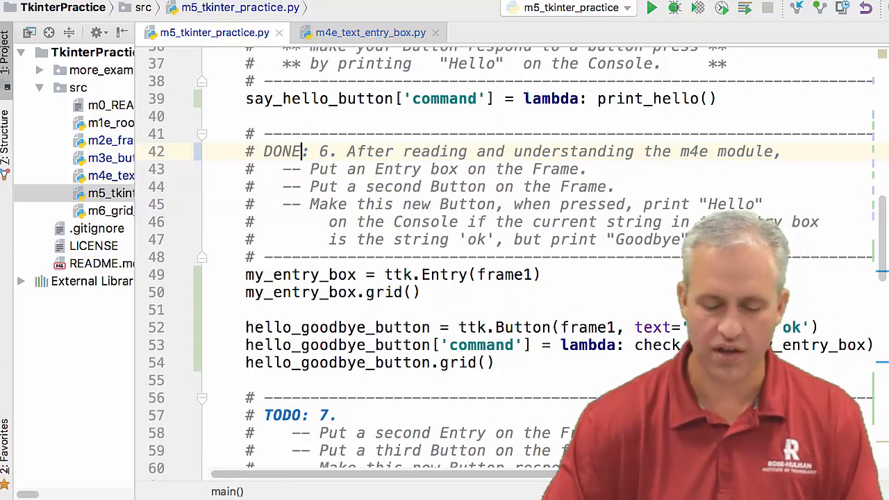
scroll("down", 3)
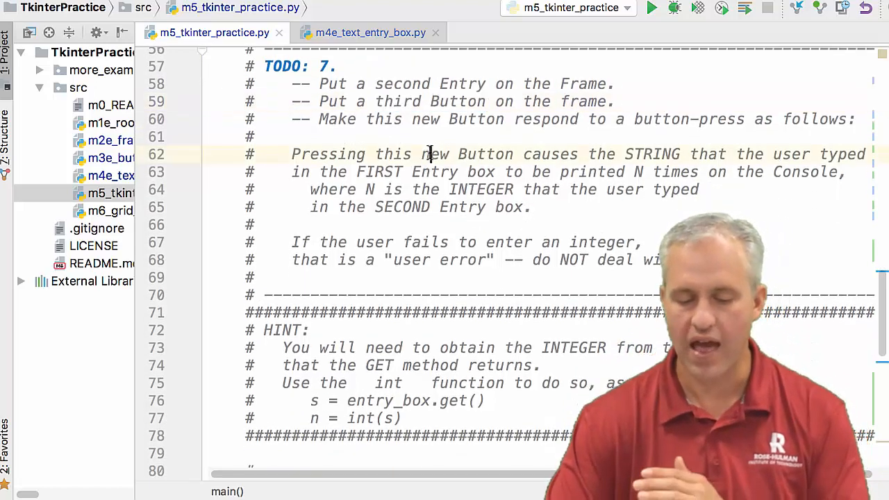
left_click_drag(424, 154, 532, 207)
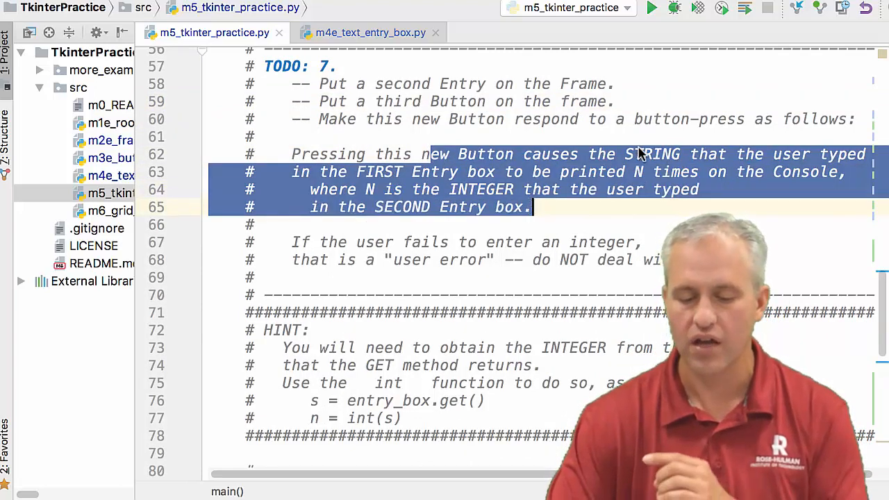
double_click(652, 154)
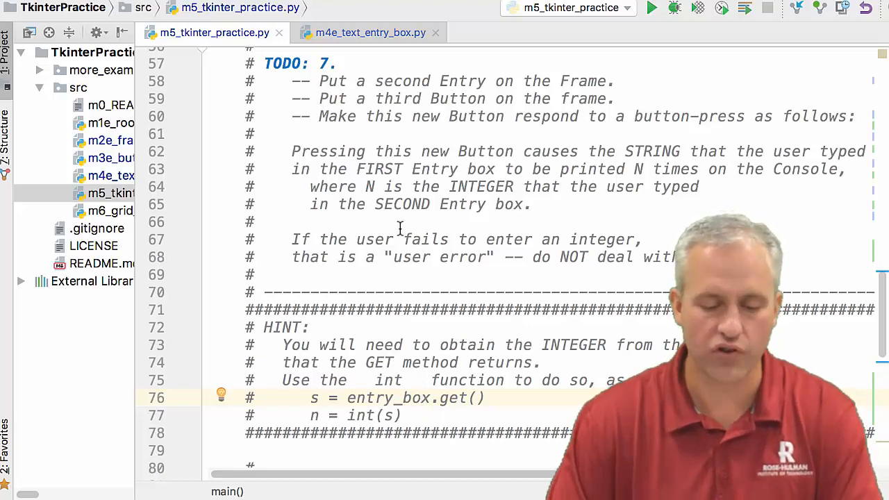
scroll("down", 3)
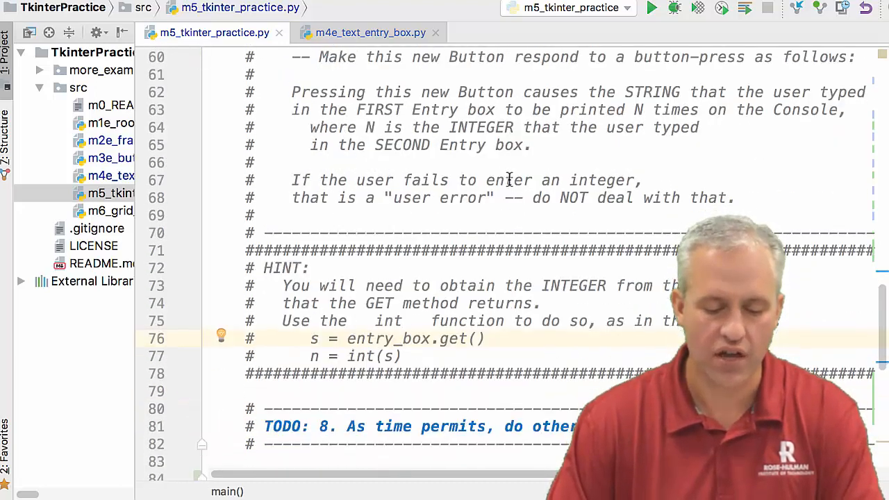
scroll("down", 3)
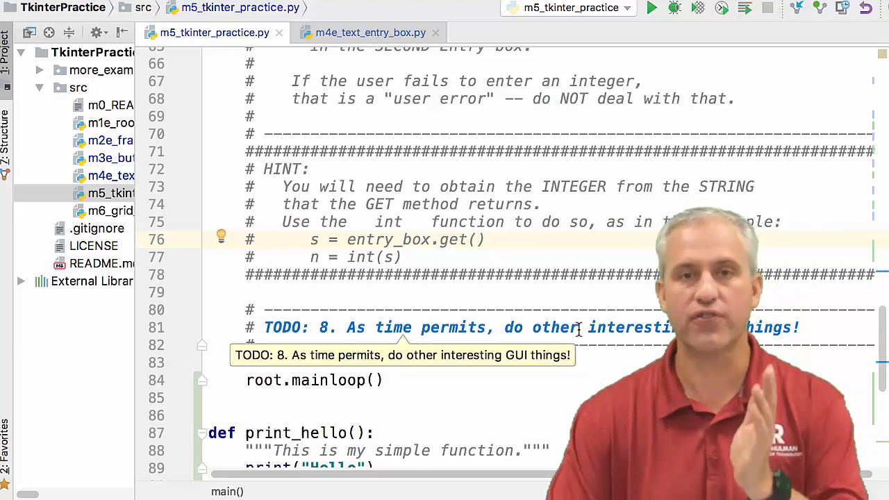
left_click(39, 69)
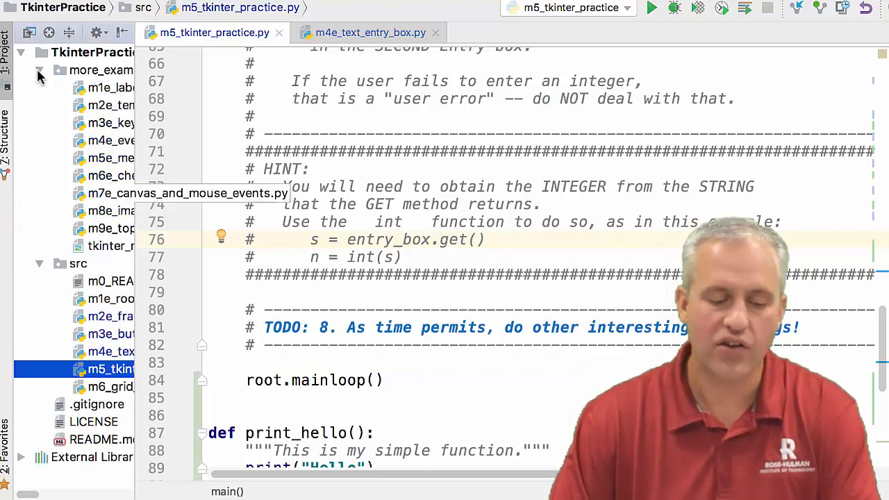
left_click(40, 69)
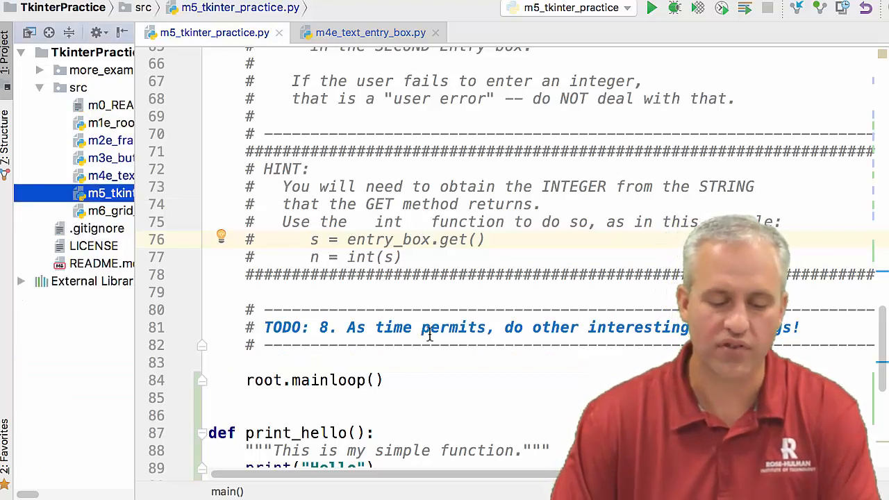
left_click(439, 292)
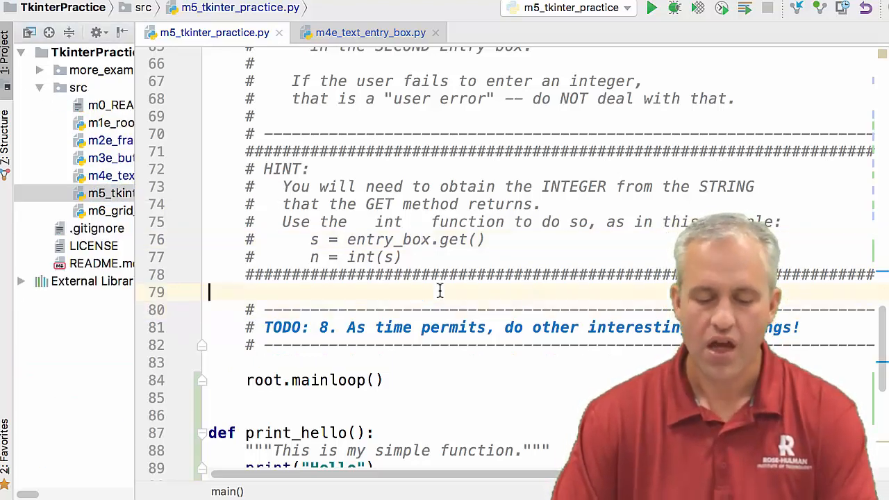